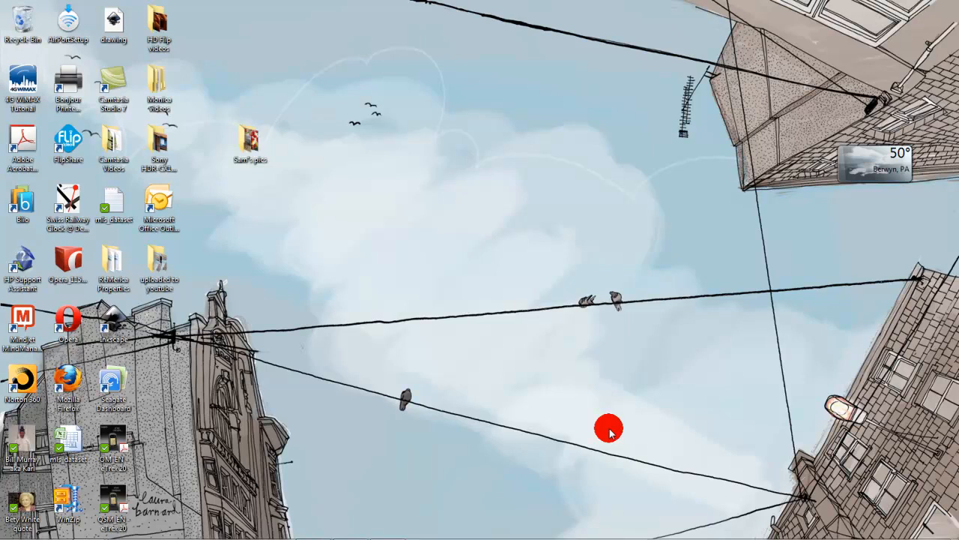
pyautogui.moveTo(554, 325)
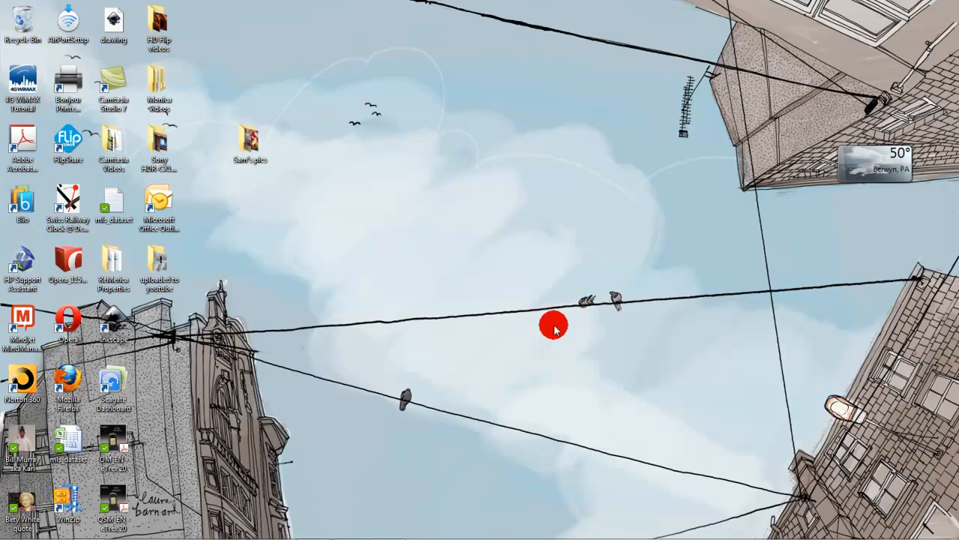
pyautogui.moveTo(367, 178)
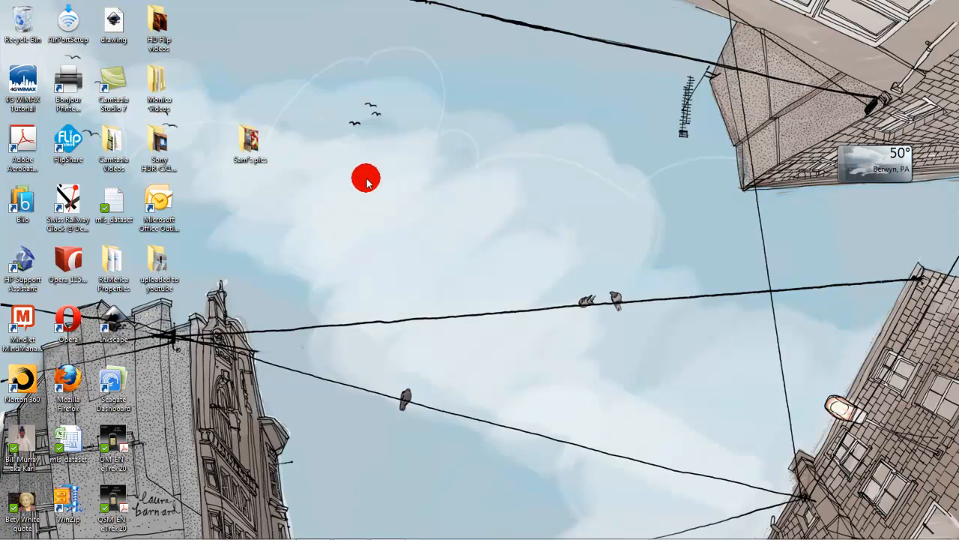
pyautogui.moveTo(757, 206)
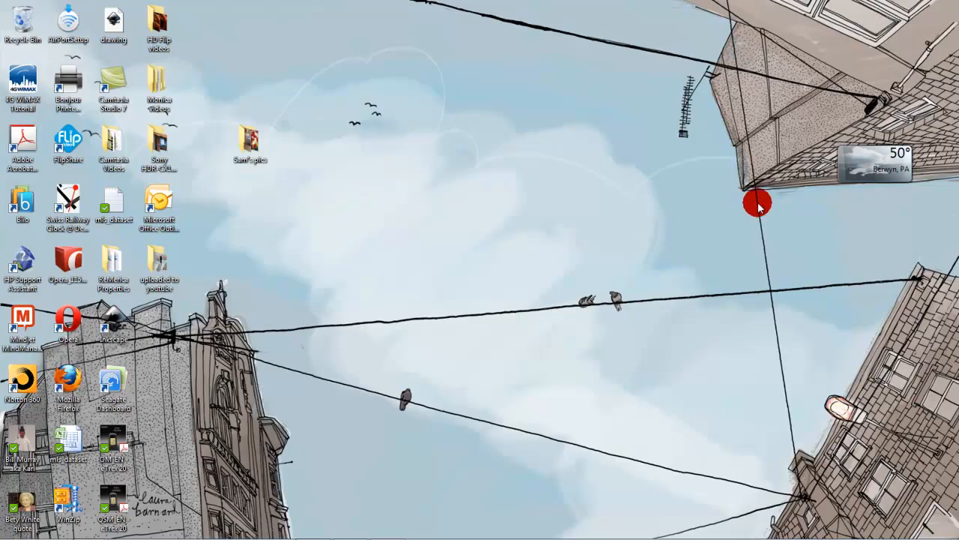
pyautogui.moveTo(288, 202)
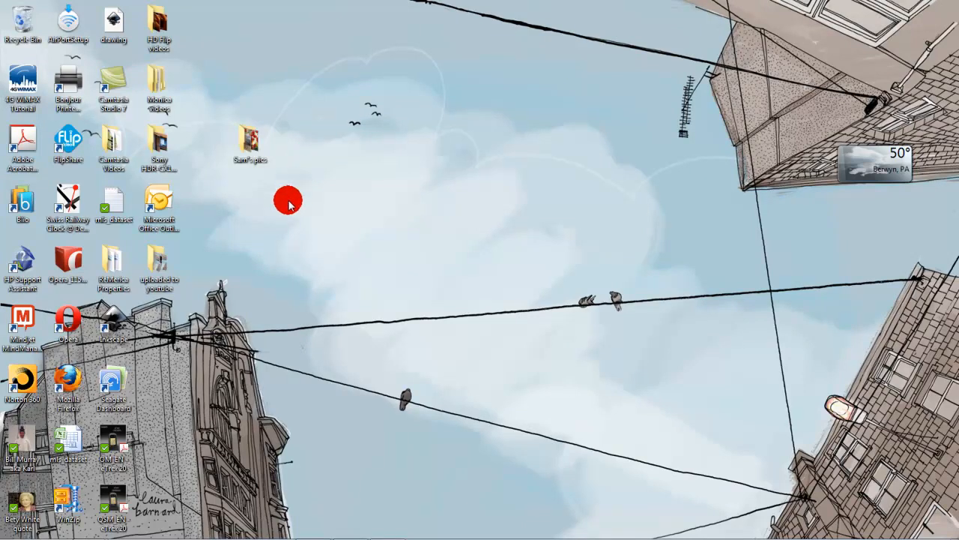
pyautogui.moveTo(262, 180)
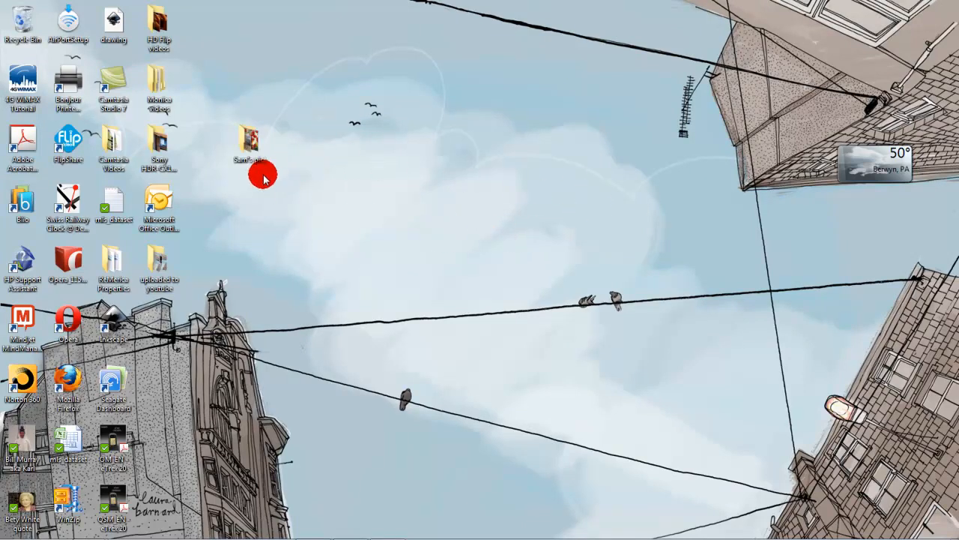
pyautogui.moveTo(273, 154)
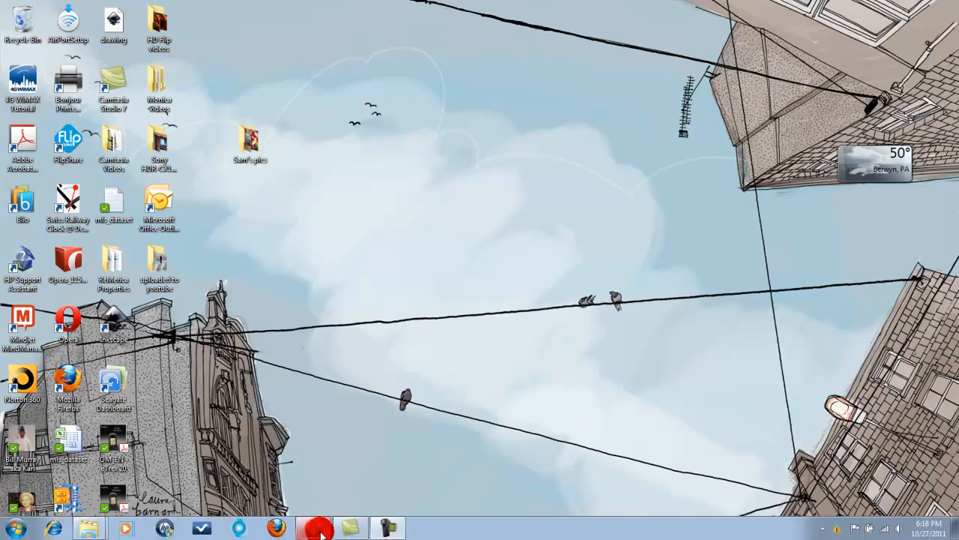
# Bring up the XR650L blog and open its site menu from the admin bar
pyautogui.click(312, 528)
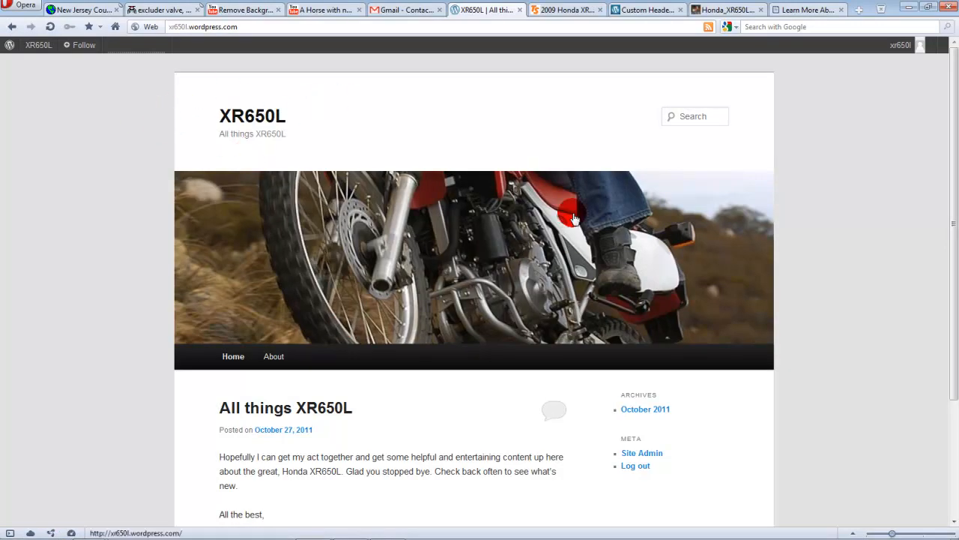
pyautogui.moveTo(69, 93)
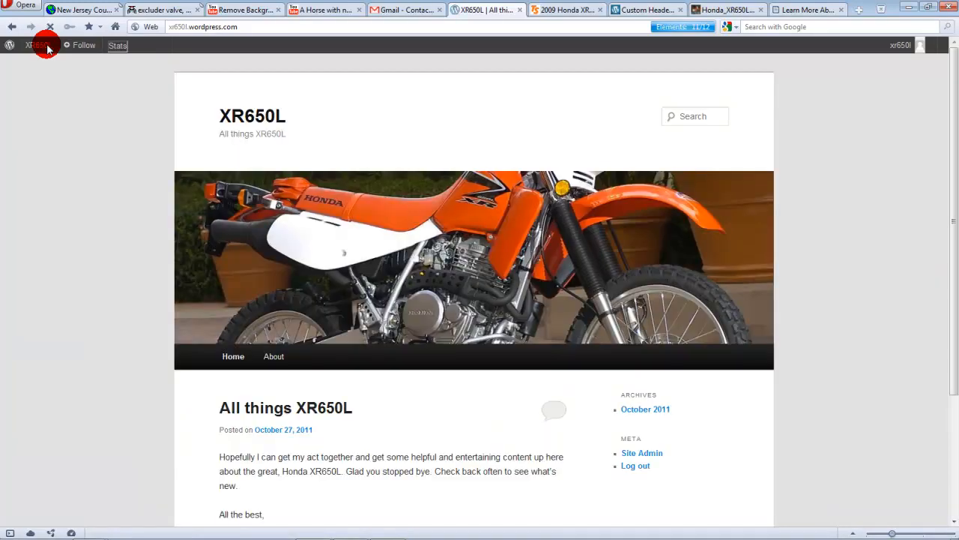
pyautogui.click(36, 45)
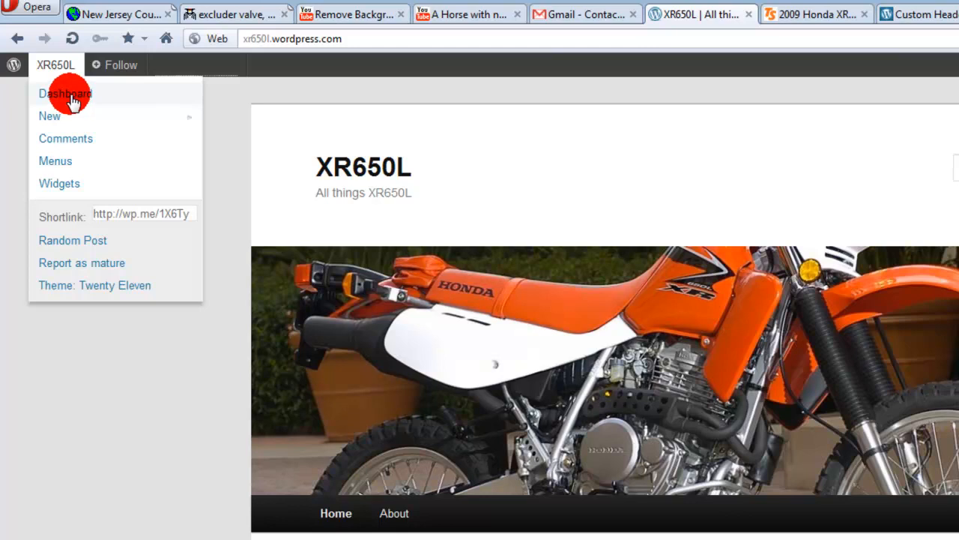
pyautogui.moveTo(52, 66)
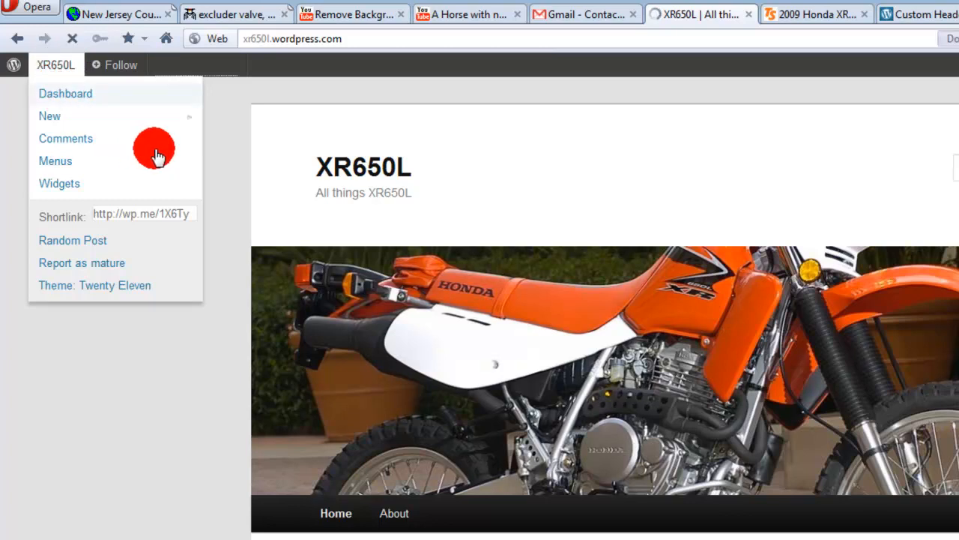
# Go to the XR650L dashboard and explore its sidebar, reaching the Custom Header page
pyautogui.click(66, 93)
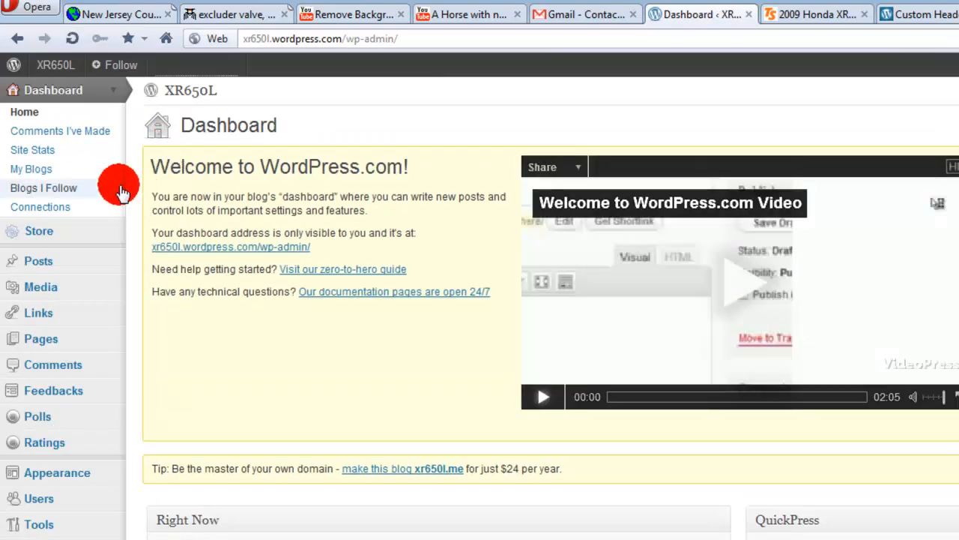
pyautogui.moveTo(113, 96)
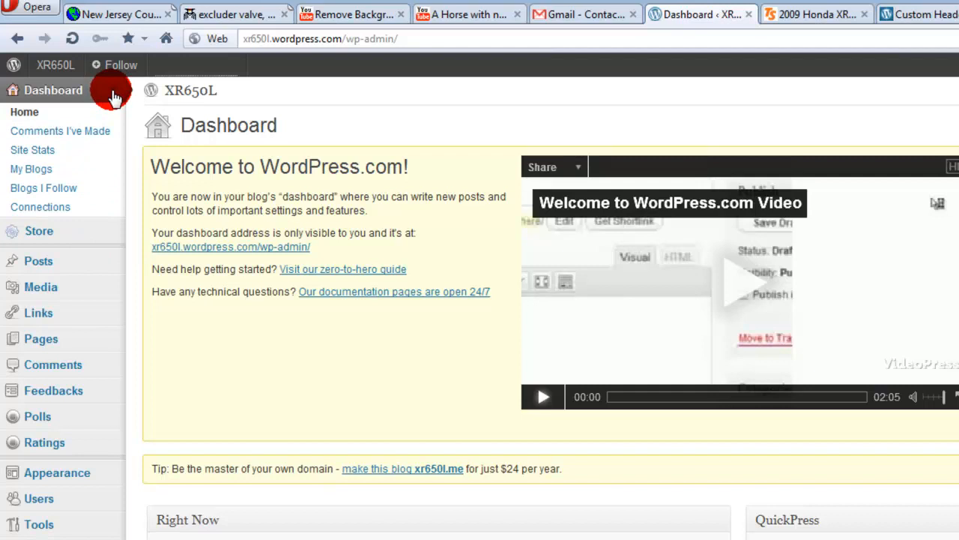
pyautogui.click(53, 90)
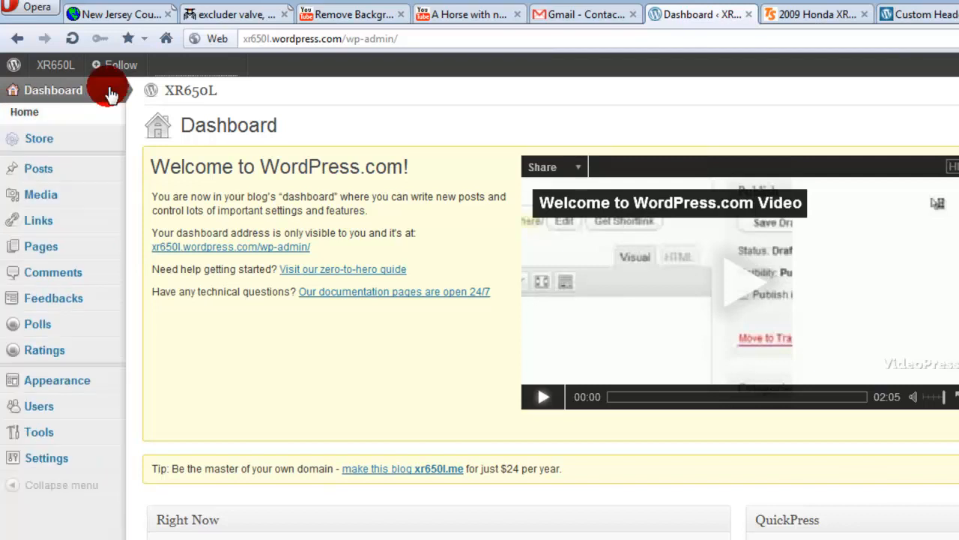
pyautogui.click(53, 90)
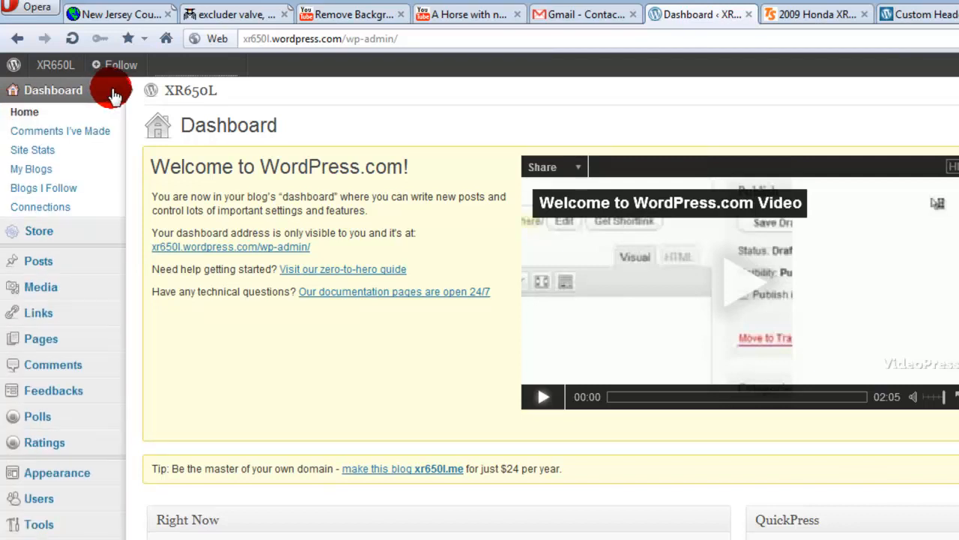
pyautogui.click(52, 90)
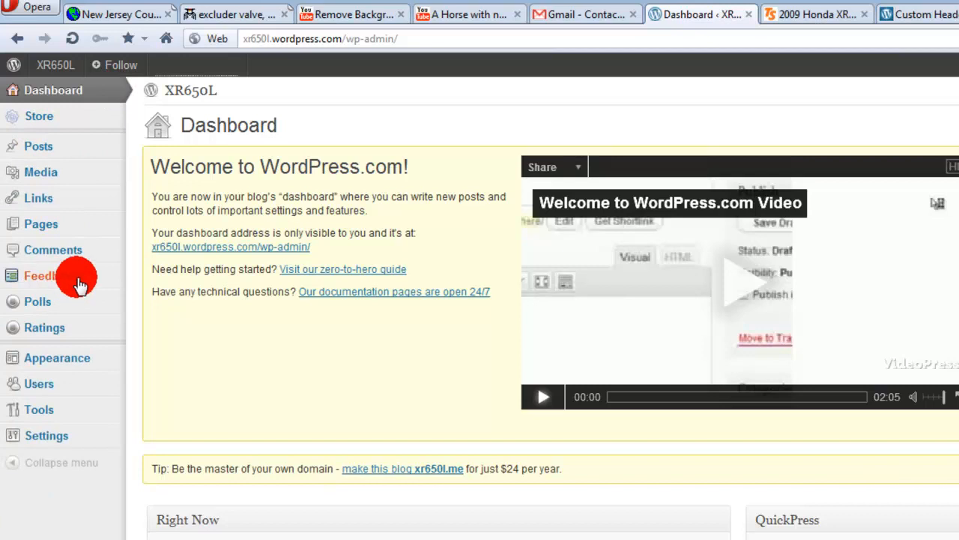
pyautogui.moveTo(117, 438)
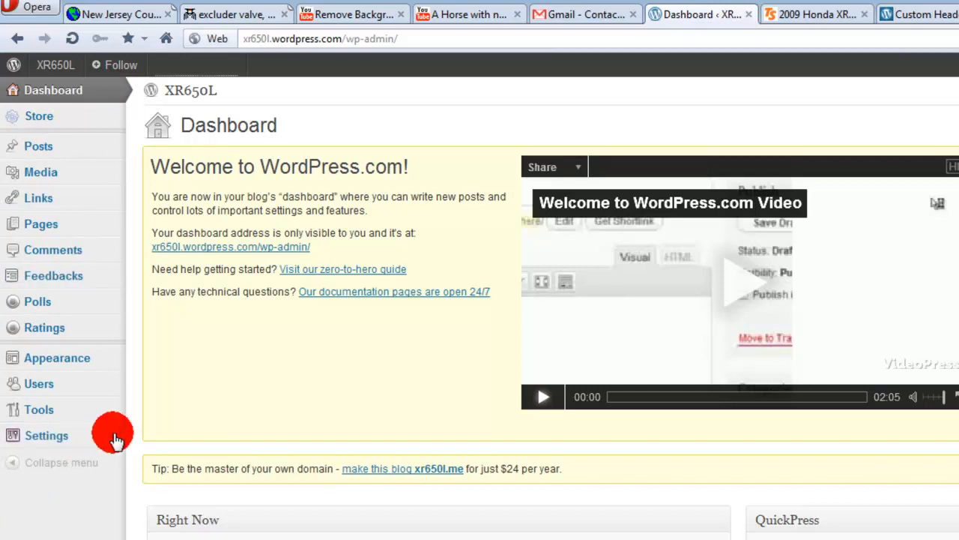
pyautogui.click(46, 434)
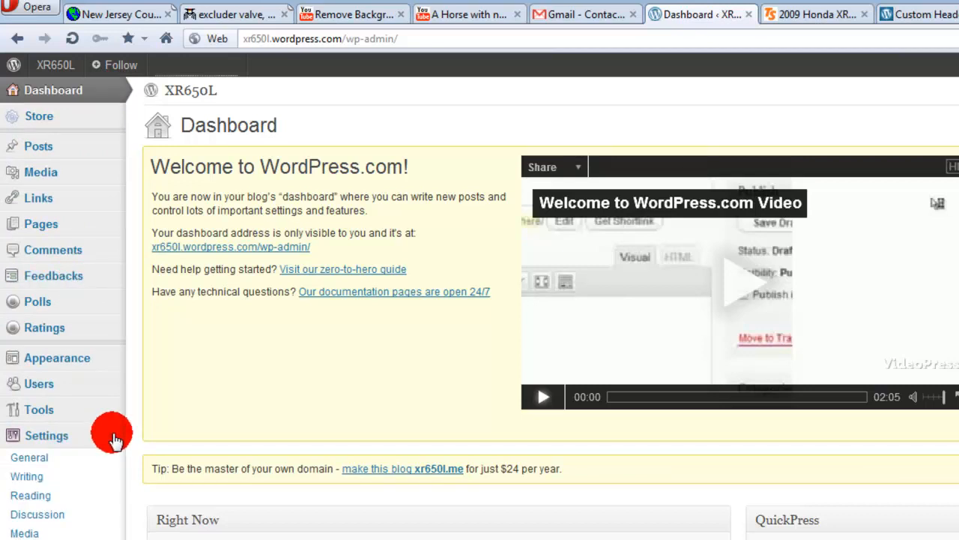
pyautogui.click(57, 356)
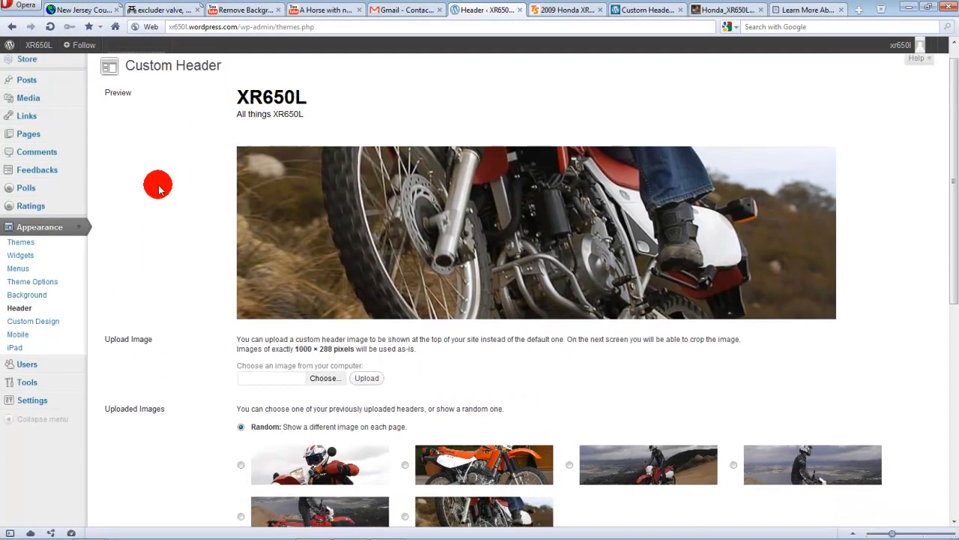
# Scroll the Custom Header page down to the Uploaded Images section
pyautogui.scroll(-3)
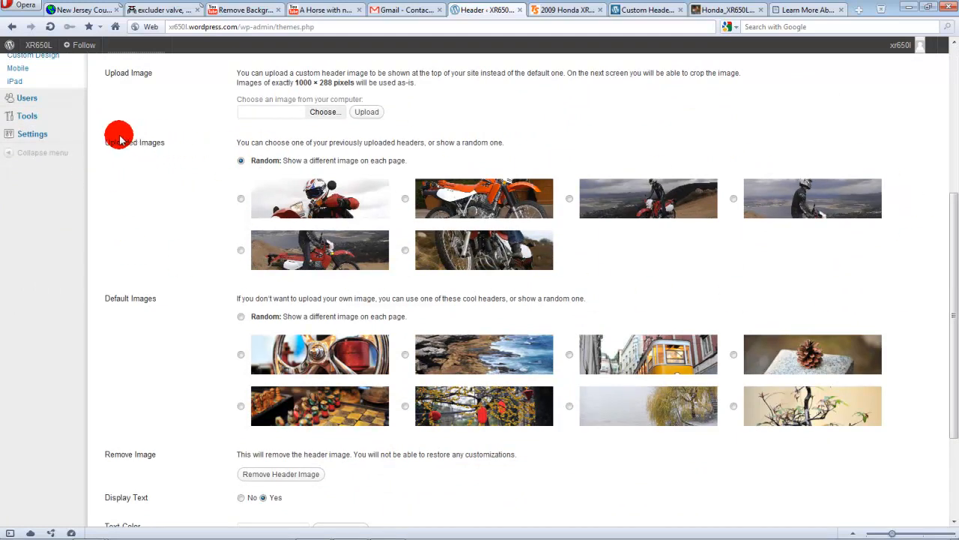
pyautogui.moveTo(243, 201)
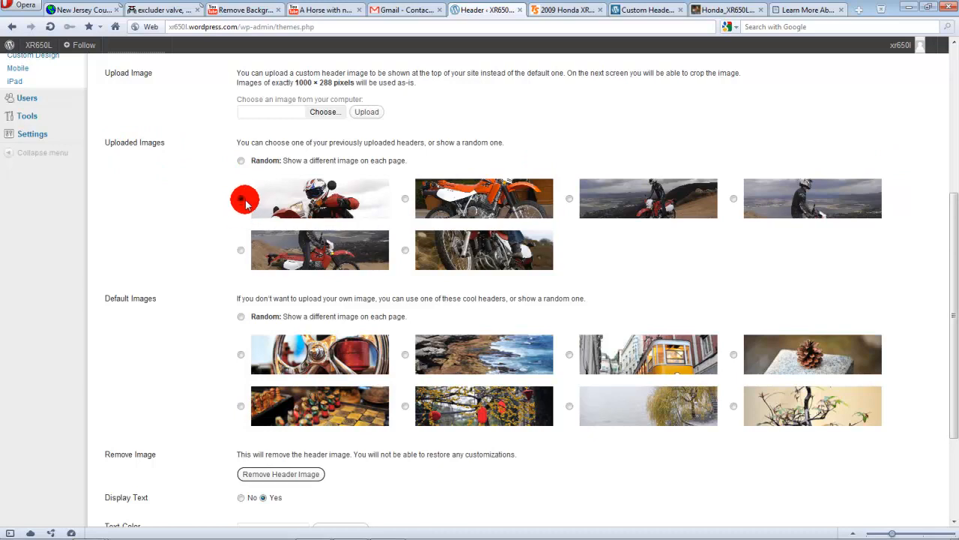
pyautogui.moveTo(240, 187)
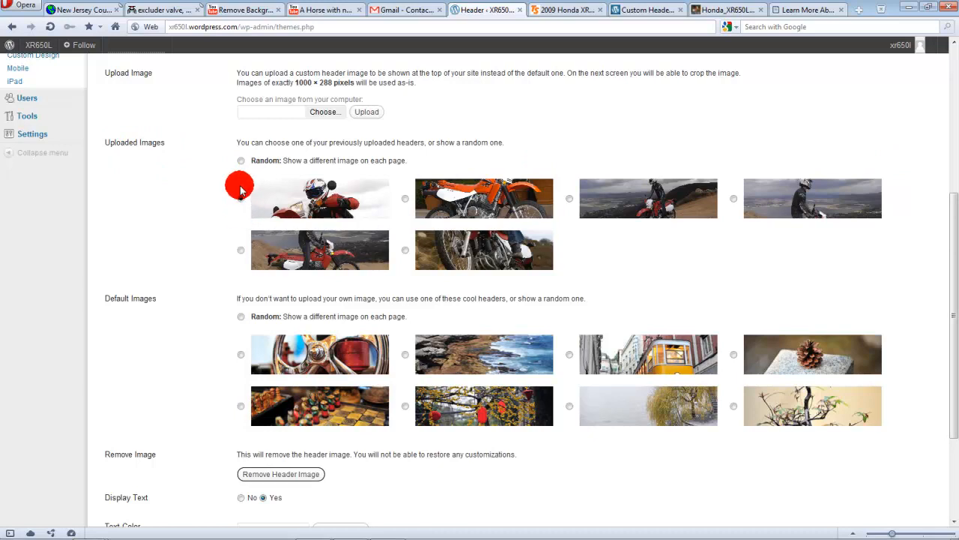
pyautogui.click(240, 161)
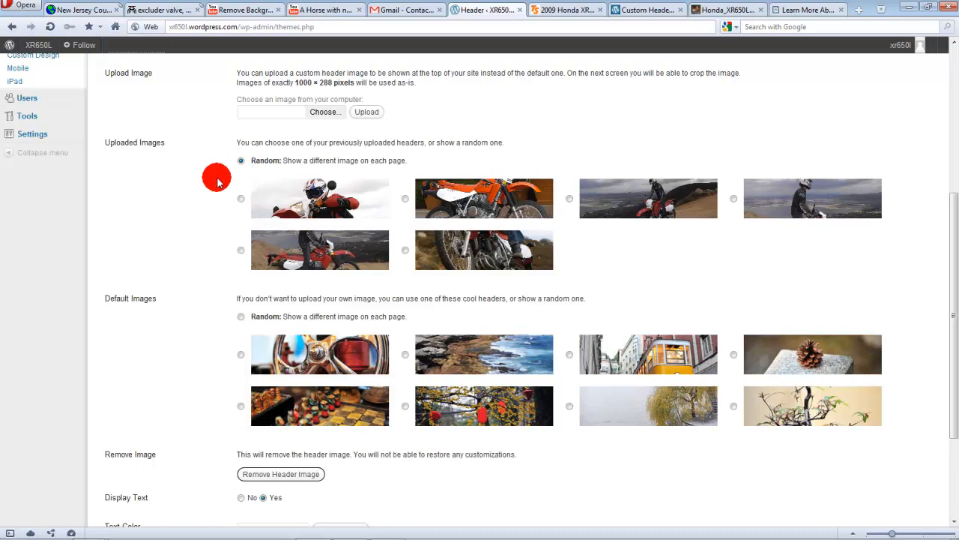
pyautogui.moveTo(223, 186)
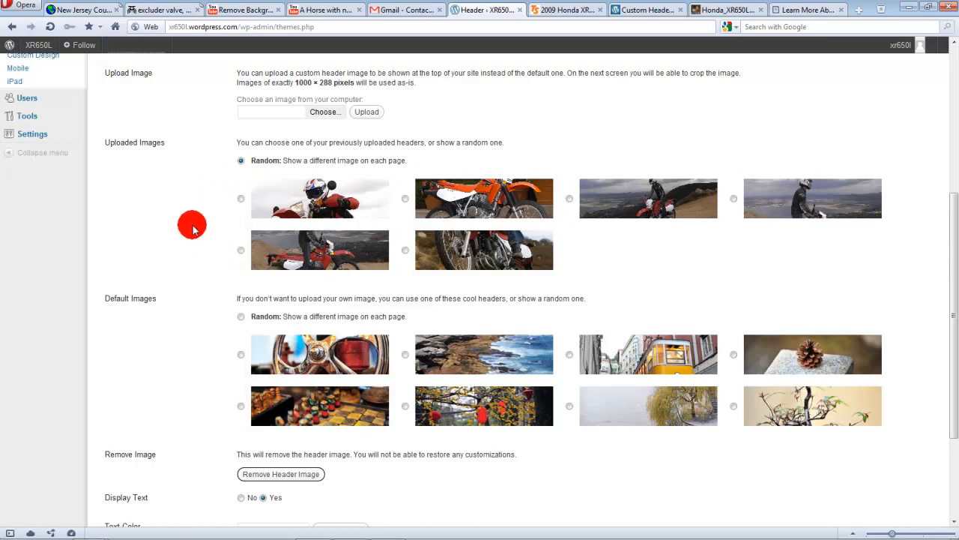
pyautogui.moveTo(344, 325)
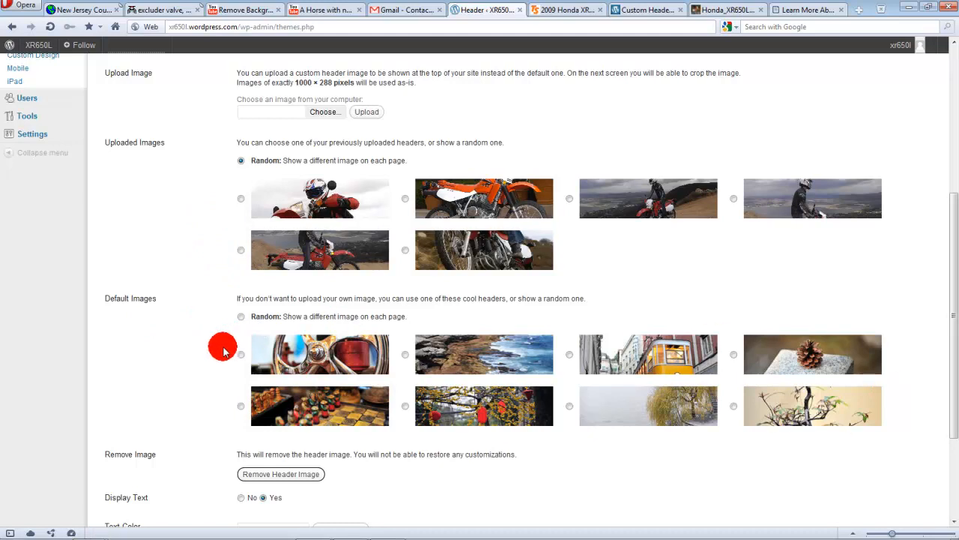
pyautogui.moveTo(243, 322)
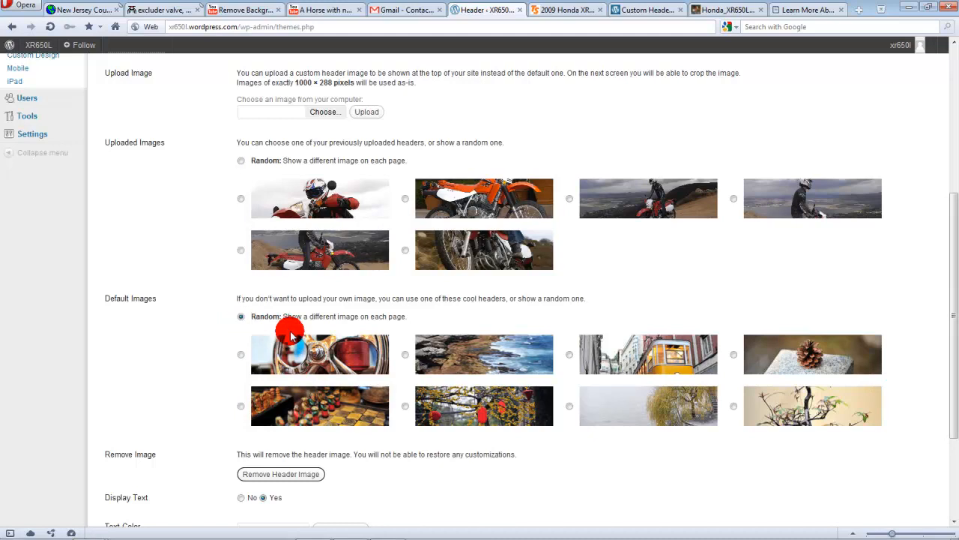
pyautogui.moveTo(333, 387)
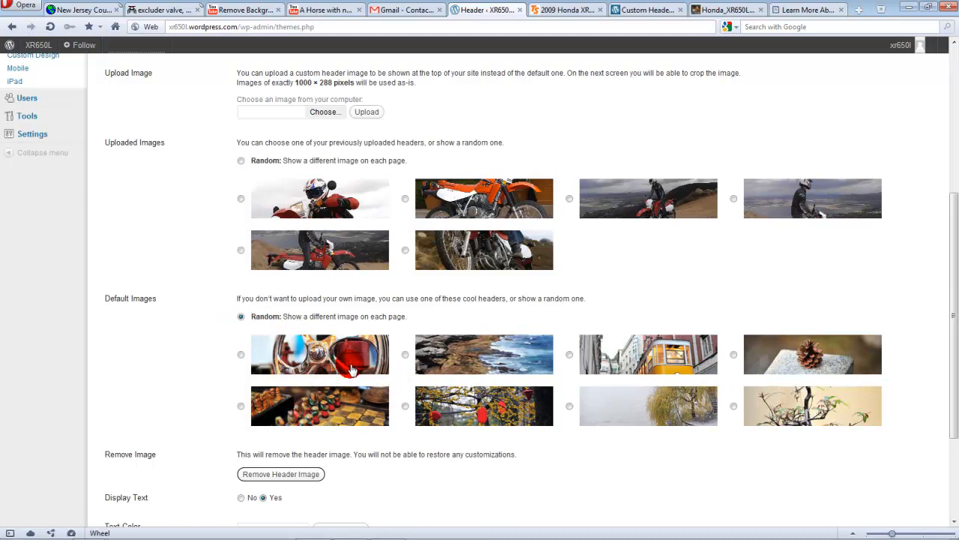
pyautogui.moveTo(352, 367)
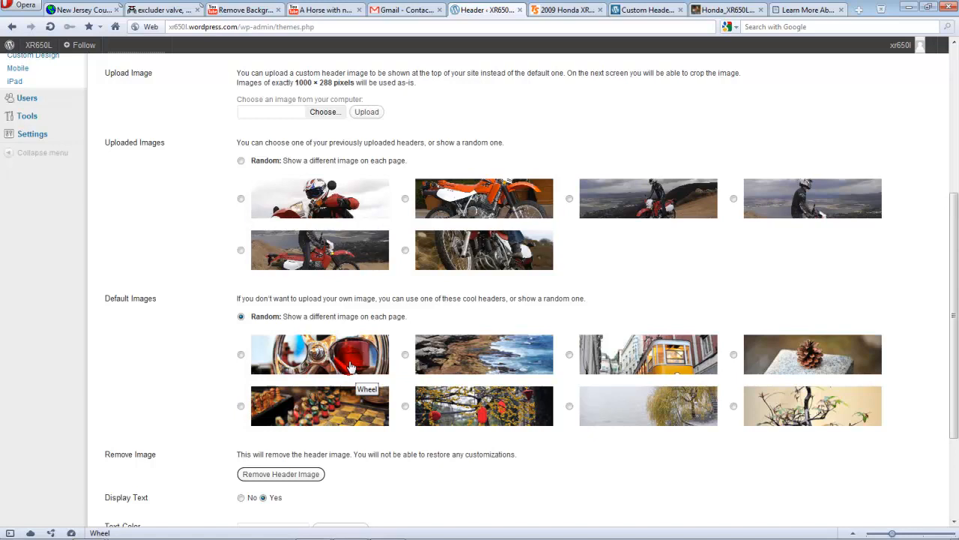
pyautogui.moveTo(498, 362)
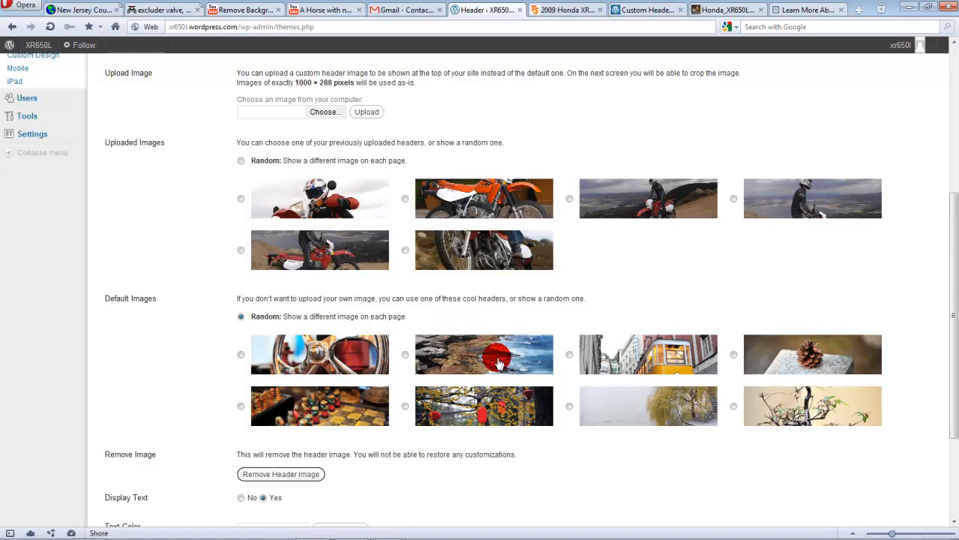
pyautogui.moveTo(834, 347)
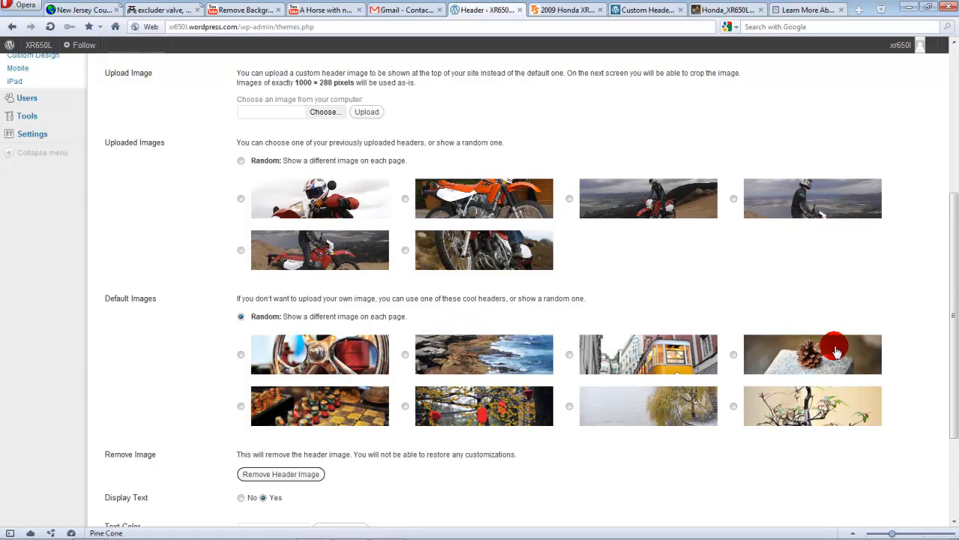
pyautogui.moveTo(284, 378)
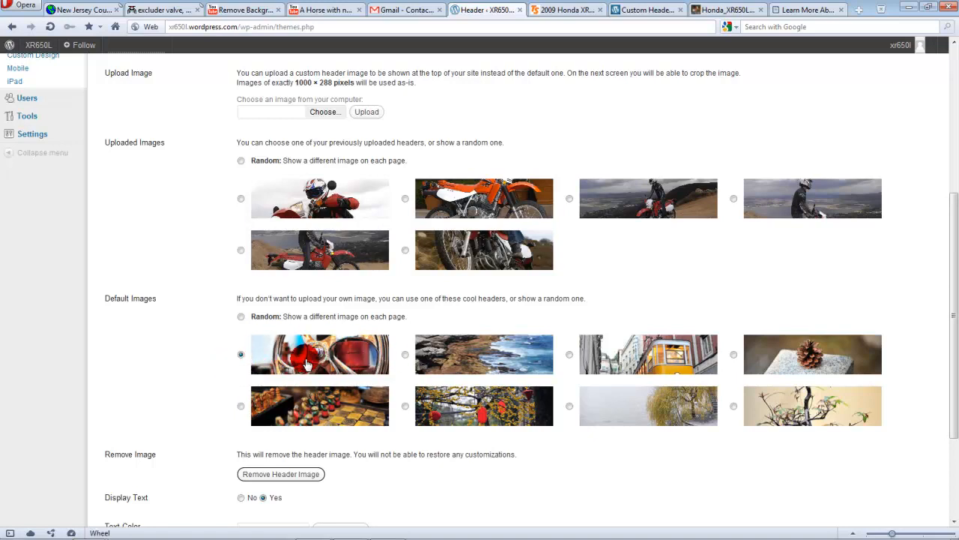
pyautogui.moveTo(508, 353)
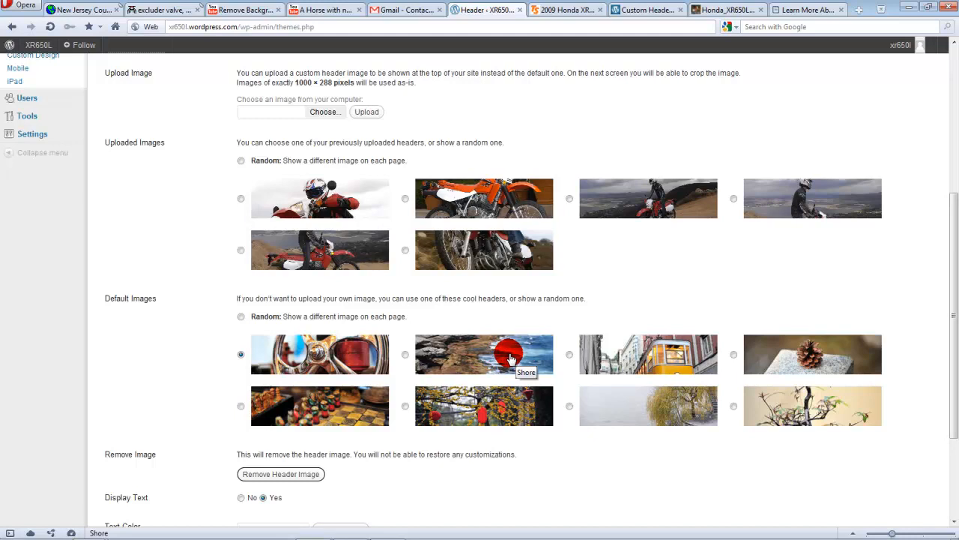
pyautogui.moveTo(339, 367)
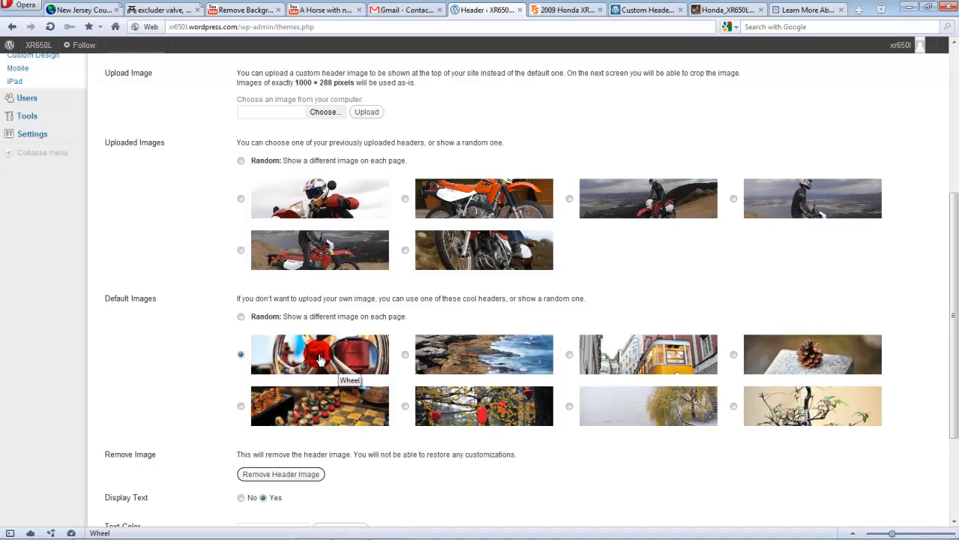
pyautogui.moveTo(470, 354)
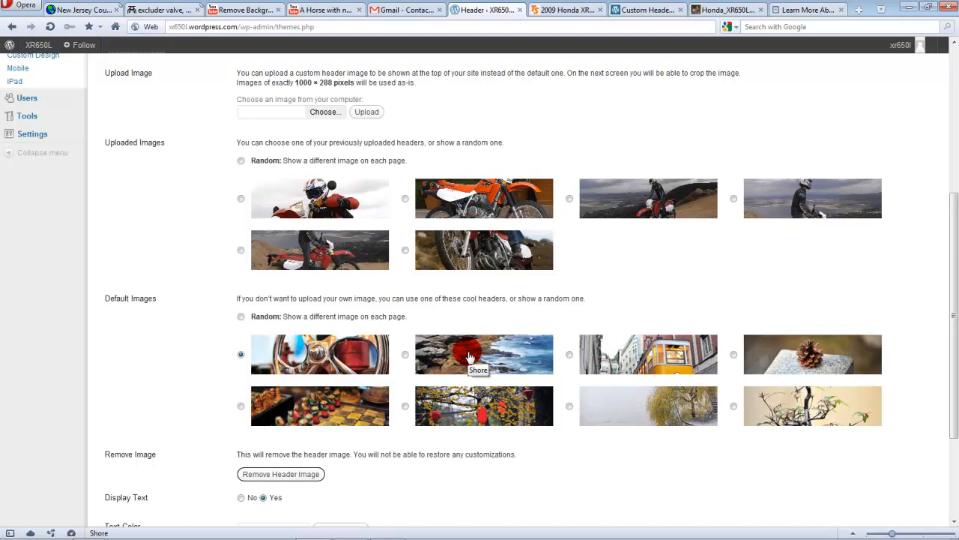
pyautogui.moveTo(624, 358)
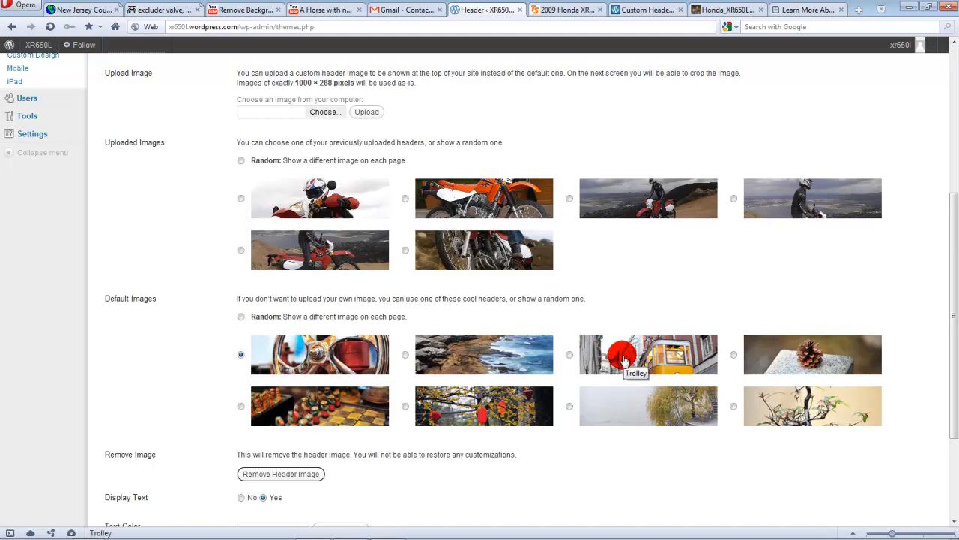
pyautogui.moveTo(233, 326)
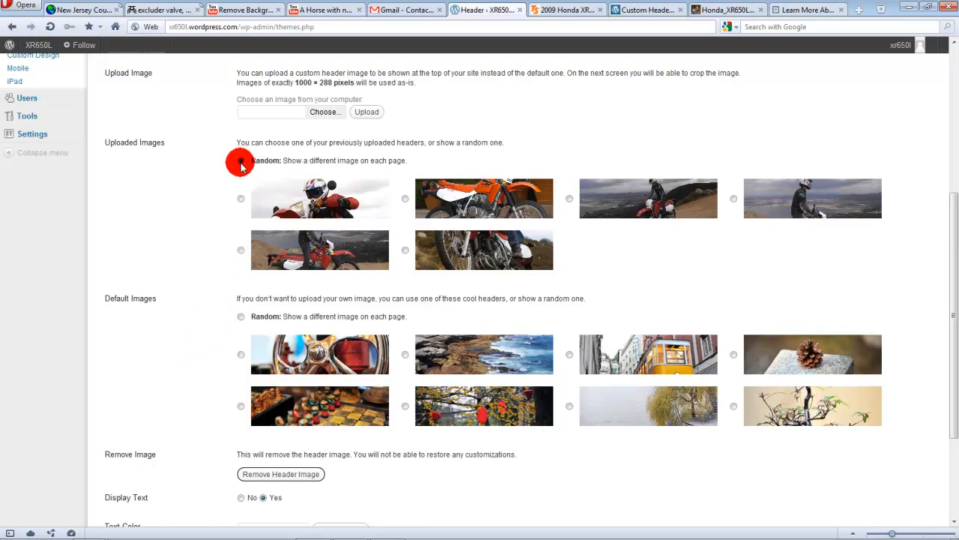
# Choose Random under Uploaded Images so each page shows a random motorcycle header
pyautogui.click(240, 161)
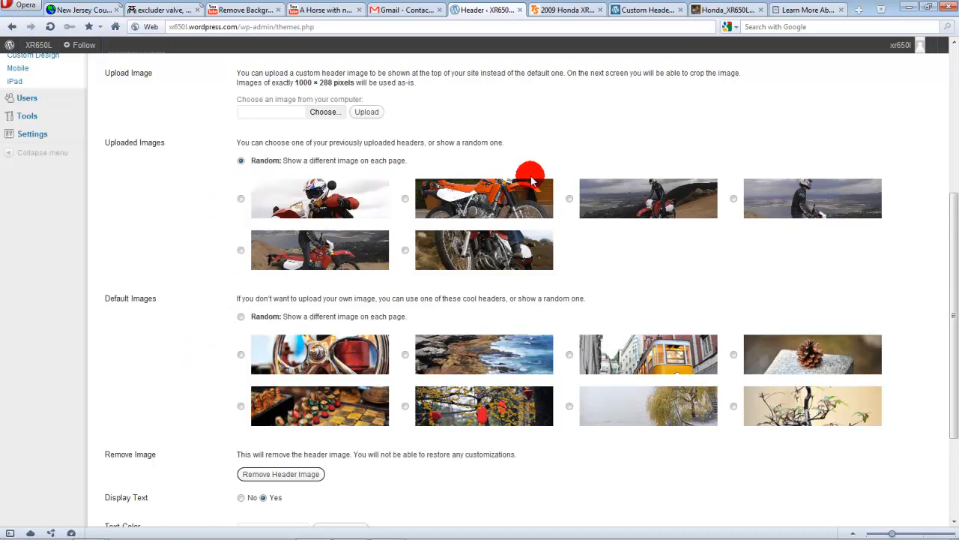
pyautogui.moveTo(128, 261)
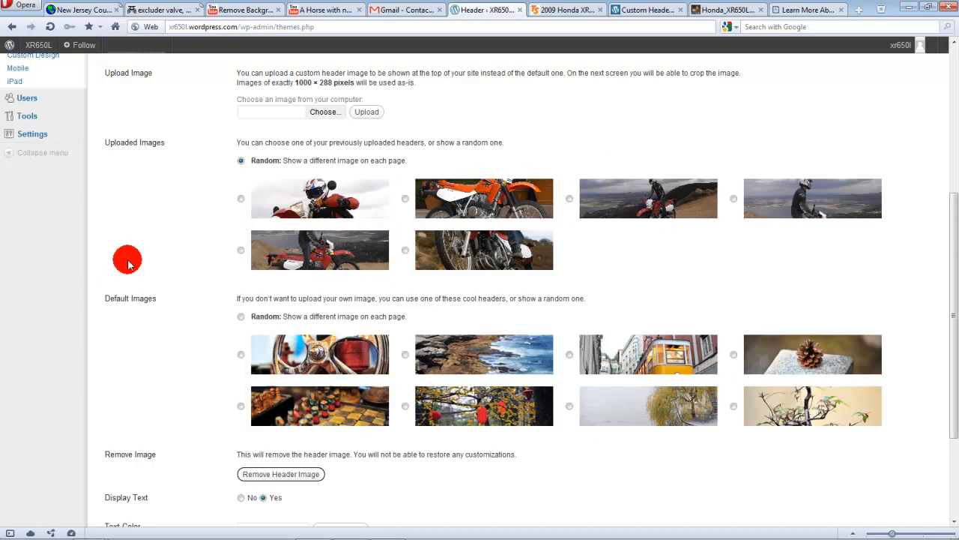
pyautogui.scroll(-3)
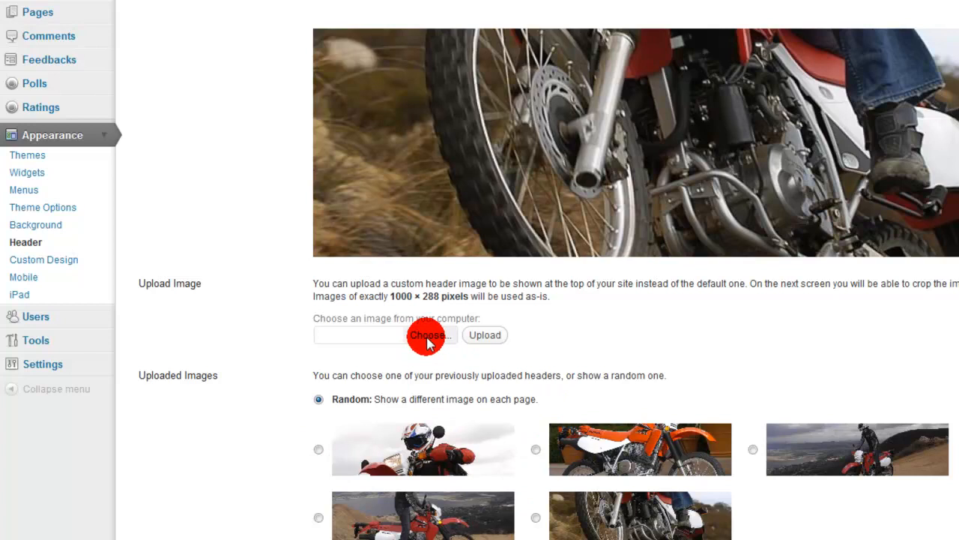
# Choose the flower photo from the computer and upload it as a new header image
pyautogui.click(428, 335)
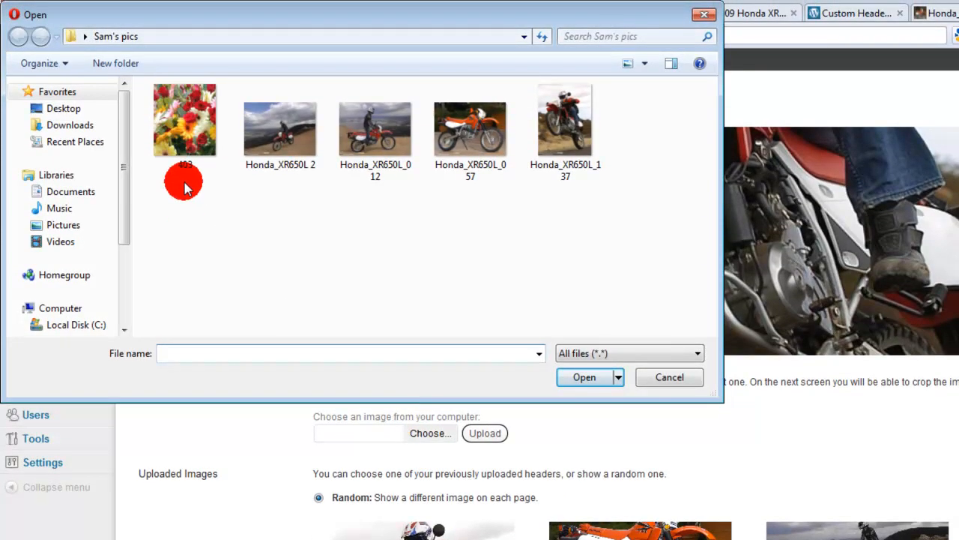
pyautogui.click(585, 378)
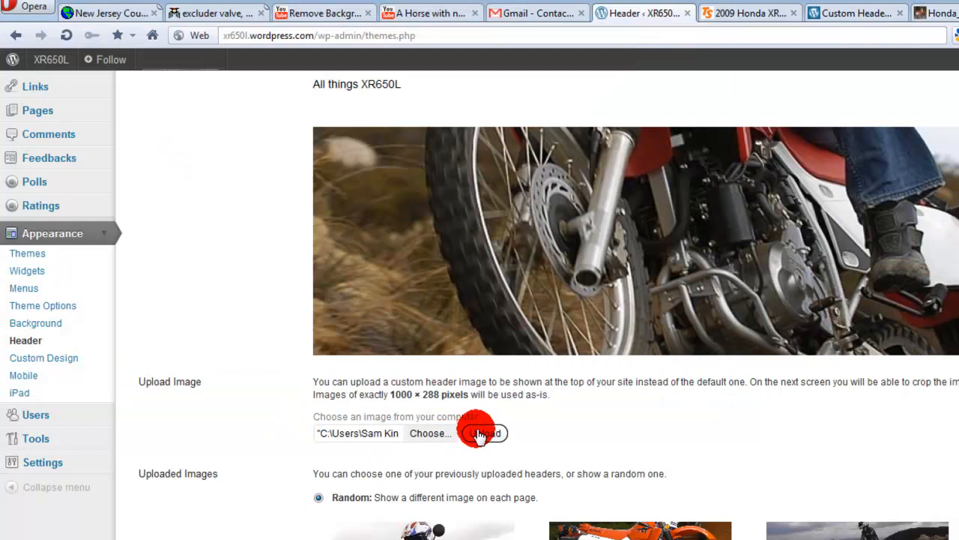
pyautogui.click(483, 431)
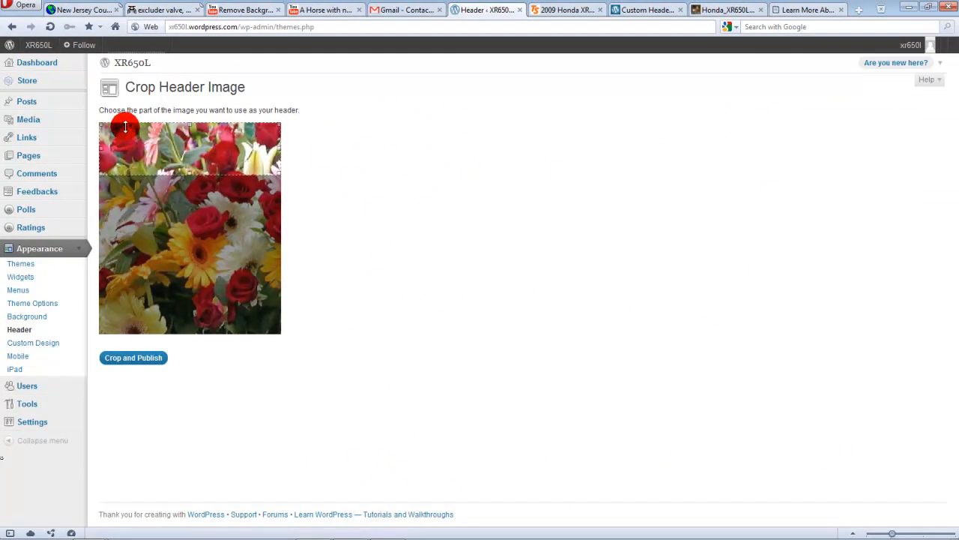
pyautogui.moveTo(210, 141)
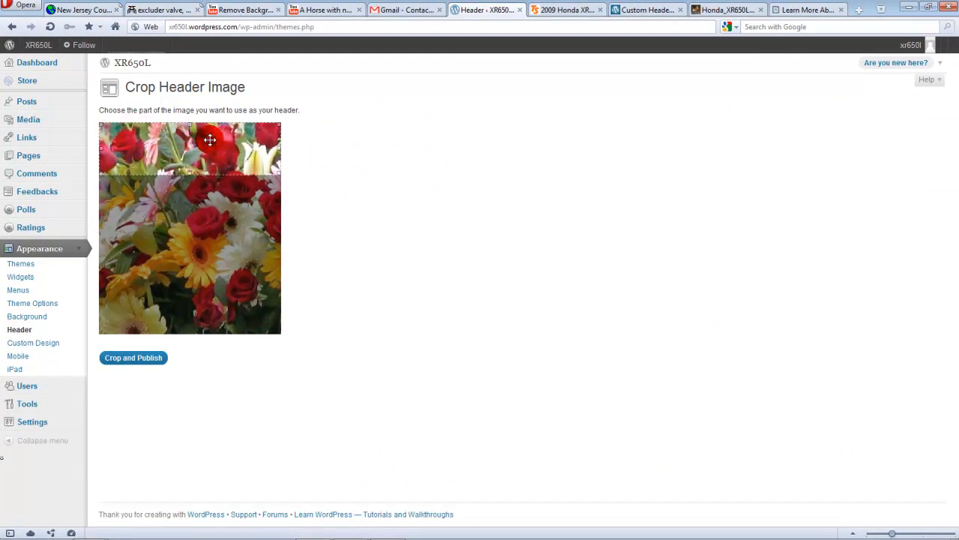
pyautogui.moveTo(150, 165)
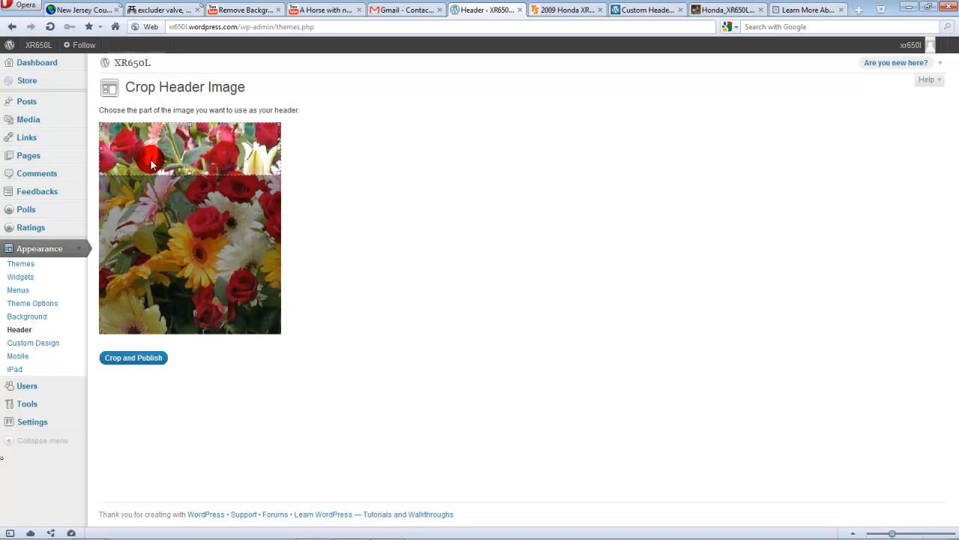
pyautogui.moveTo(228, 152)
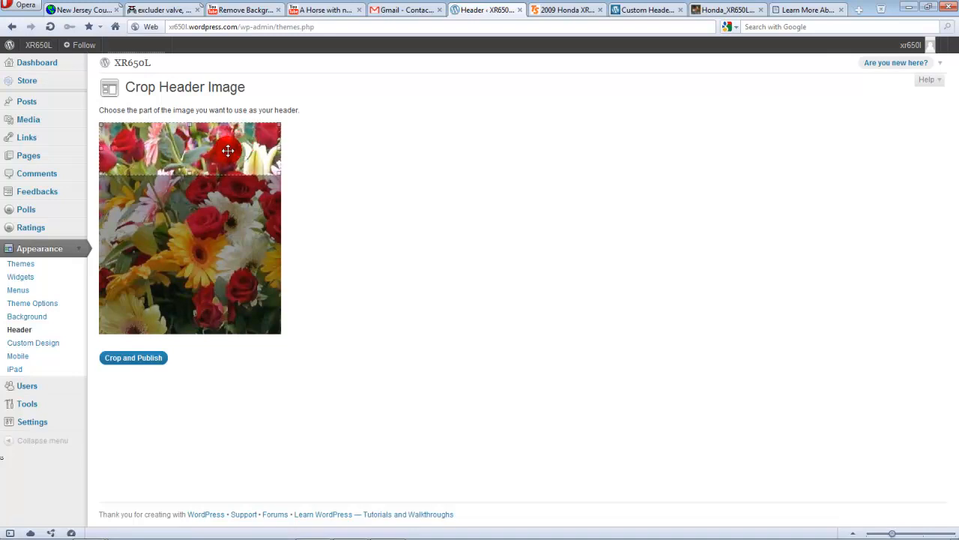
pyautogui.moveTo(219, 171)
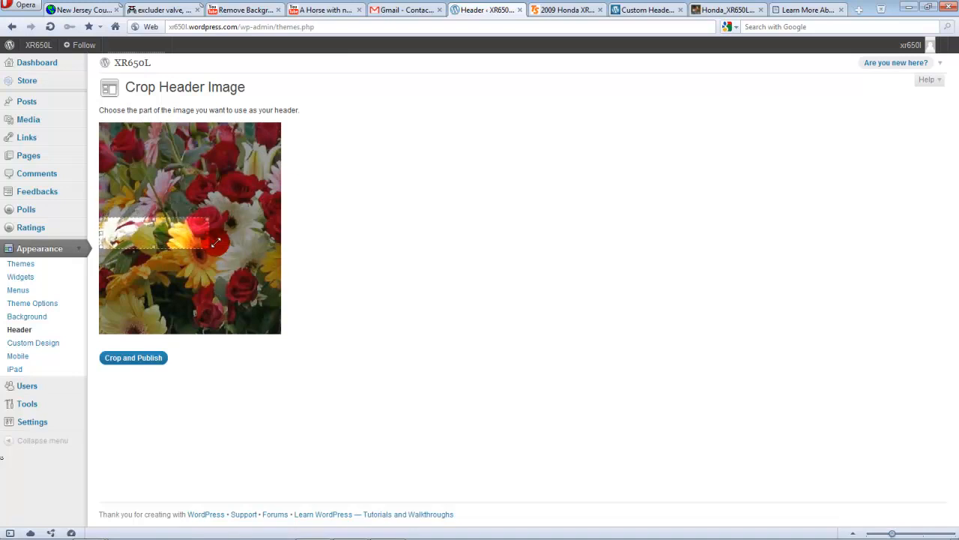
# Move the crop box to a band across the middle of the flowers and publish it
pyautogui.moveTo(218, 242); pyautogui.dragTo(247, 231)
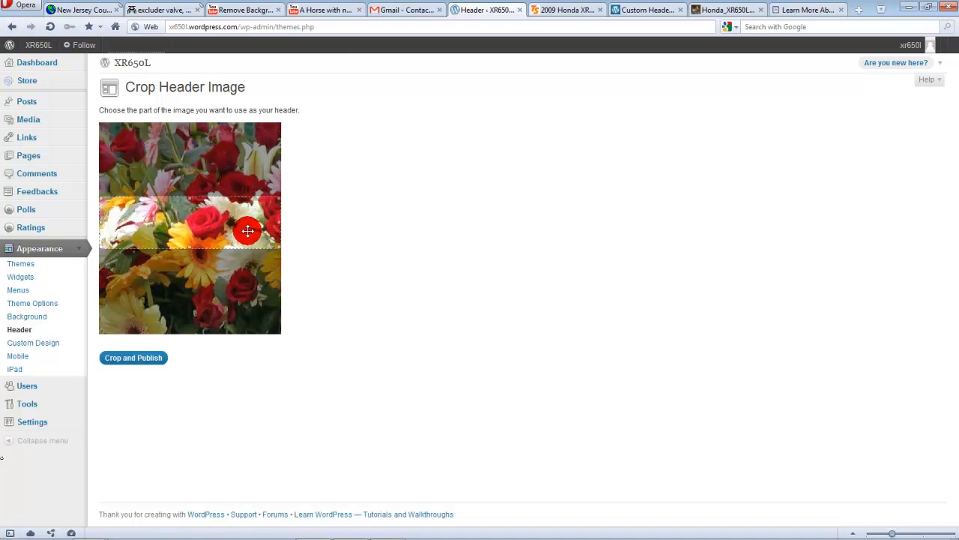
pyautogui.moveTo(247, 231); pyautogui.dragTo(247, 227)
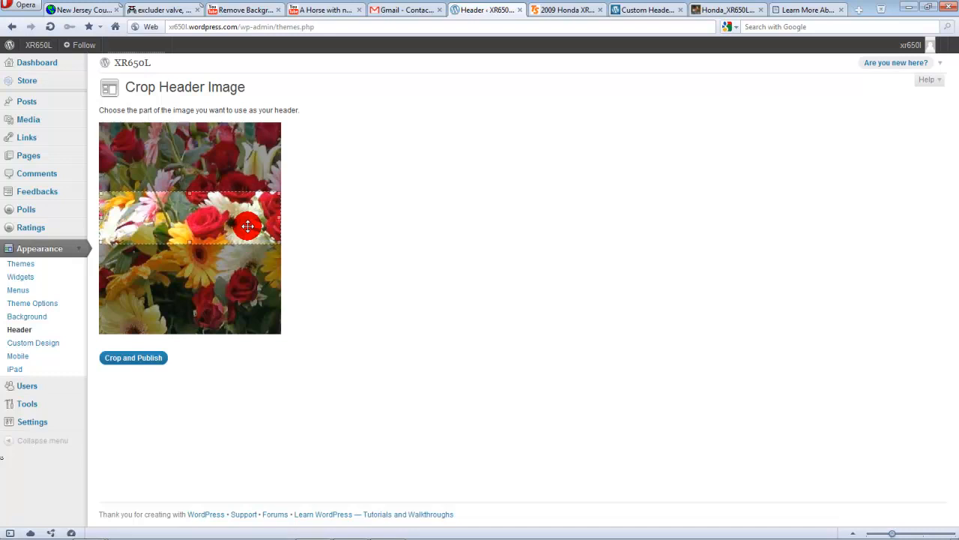
pyautogui.click(132, 357)
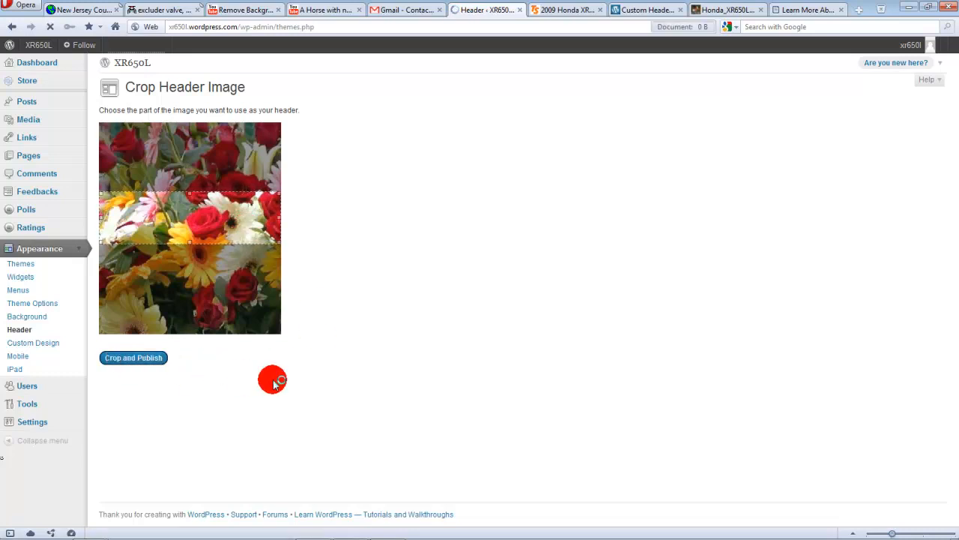
# Confirm Crop and Publish so the flower band becomes the blog header
pyautogui.click(132, 356)
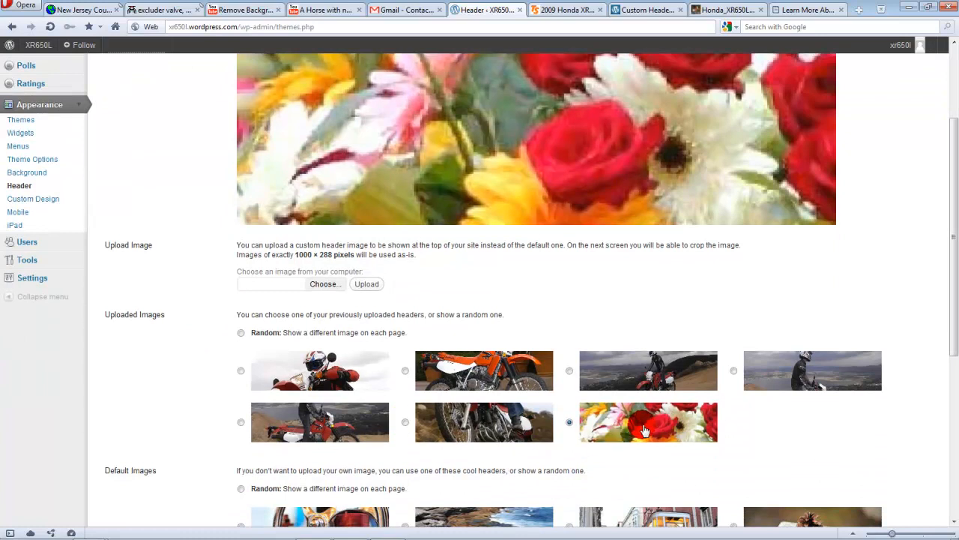
pyautogui.moveTo(308, 364)
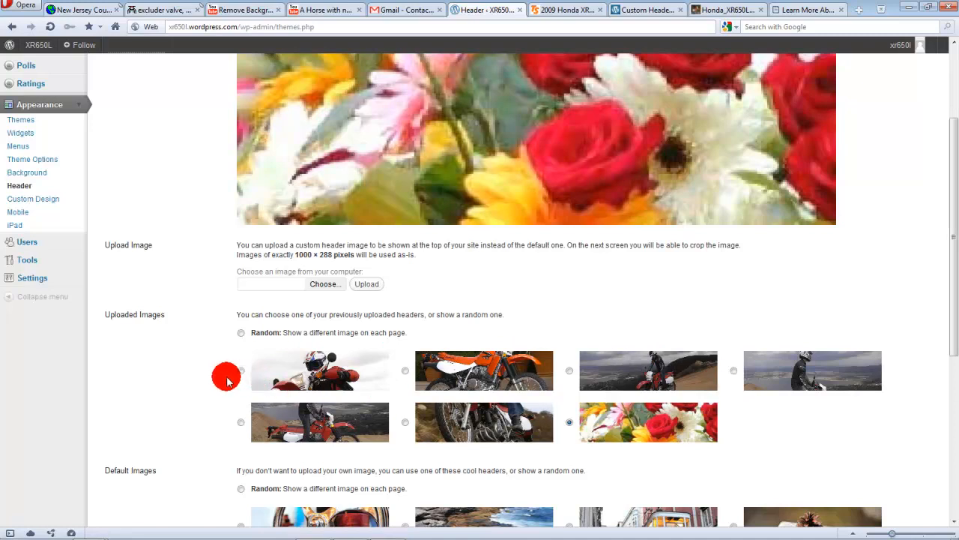
pyautogui.moveTo(268, 395)
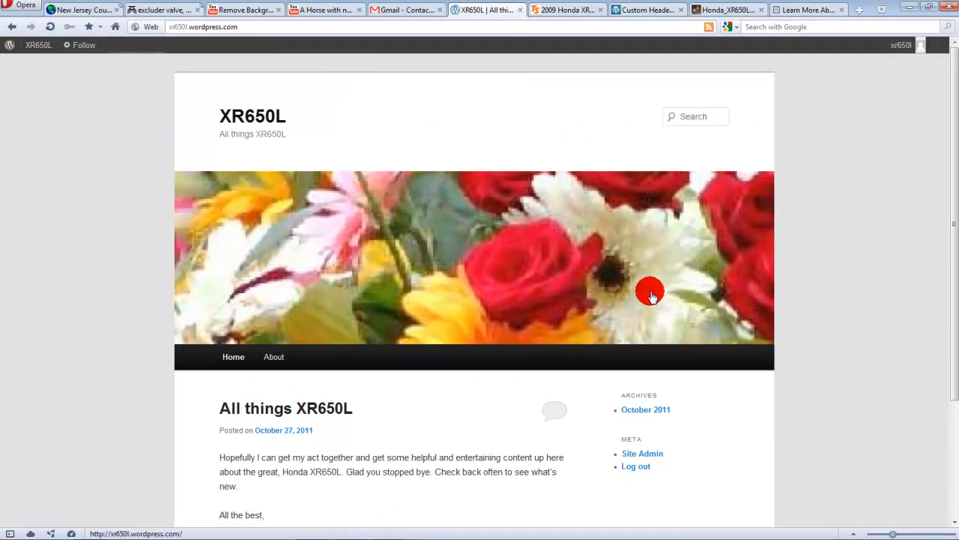
# Go from the dashboard to the blog's Media Library
pyautogui.scroll(-3)
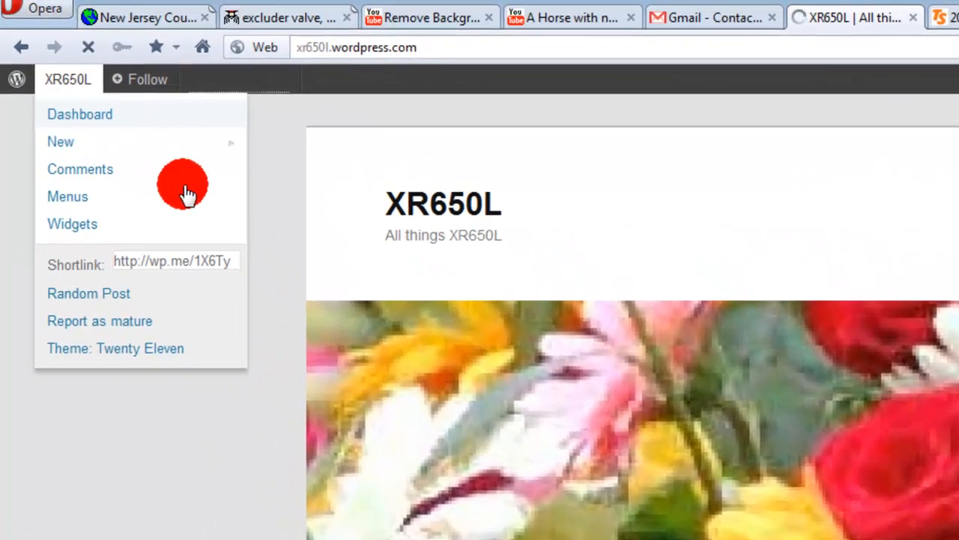
pyautogui.click(79, 114)
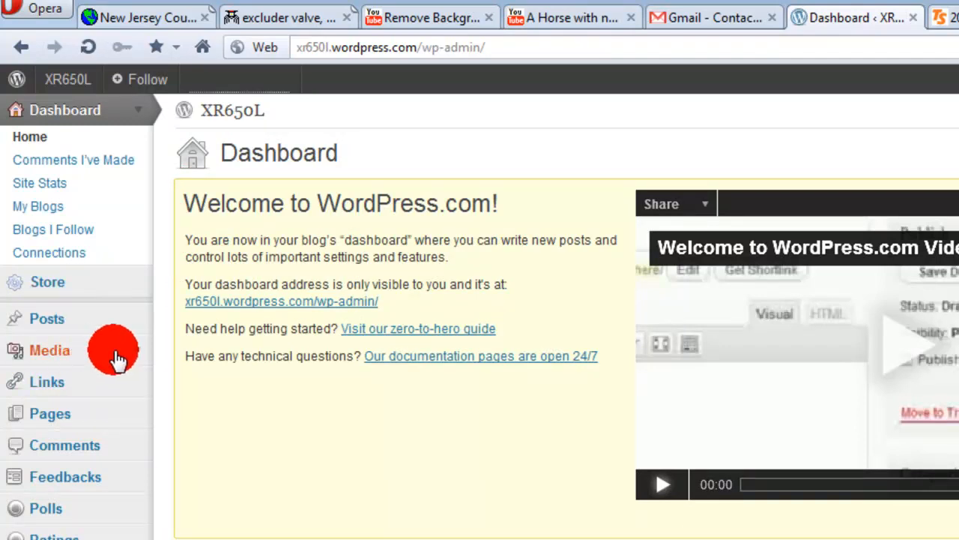
pyautogui.click(49, 351)
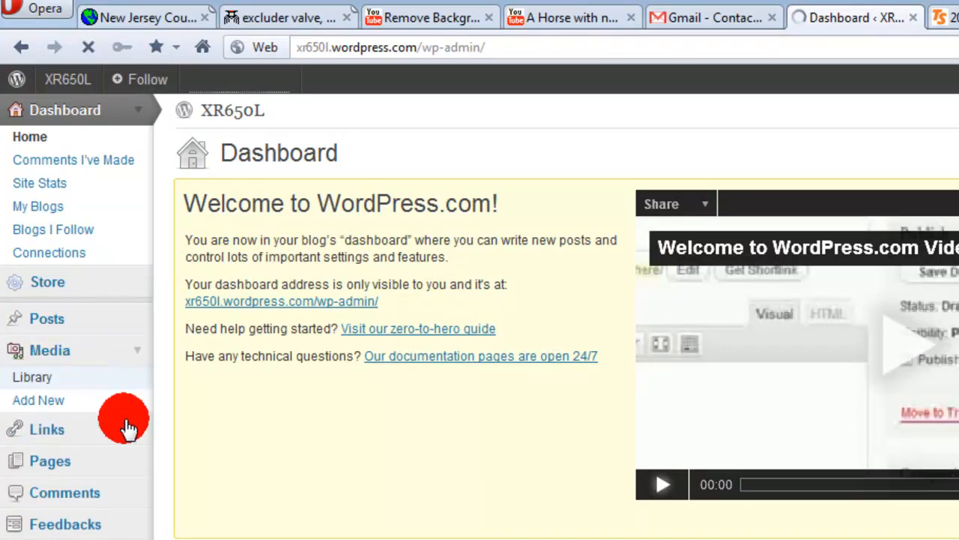
pyautogui.click(31, 376)
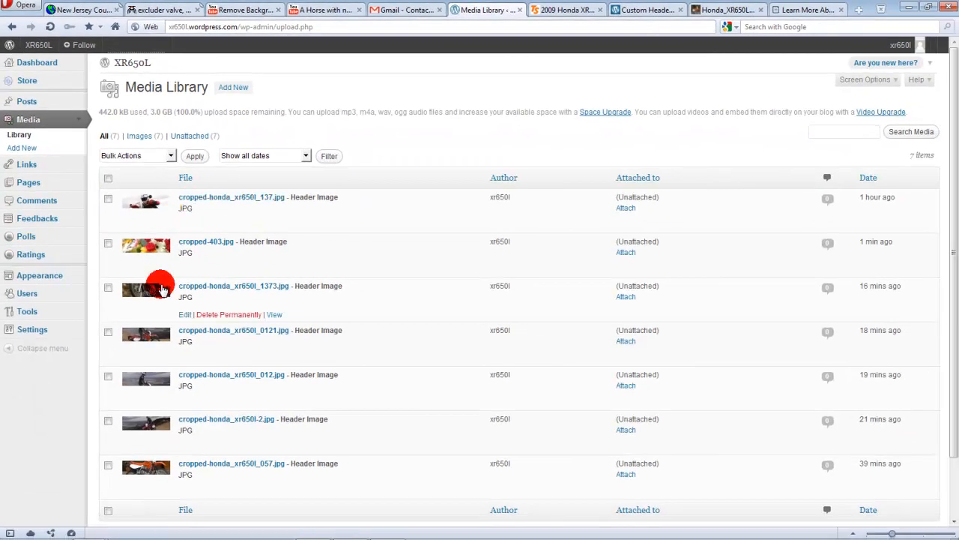
pyautogui.moveTo(138, 456)
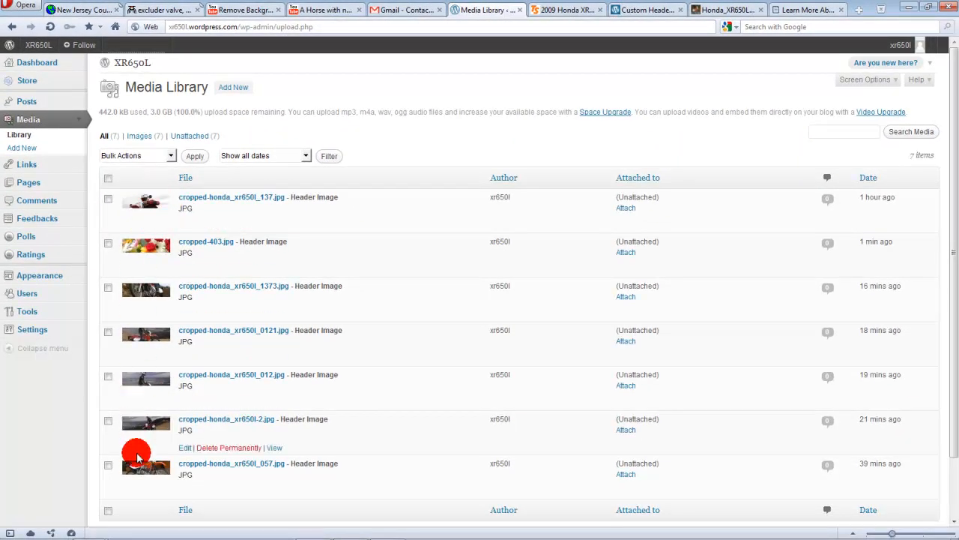
pyautogui.moveTo(165, 247)
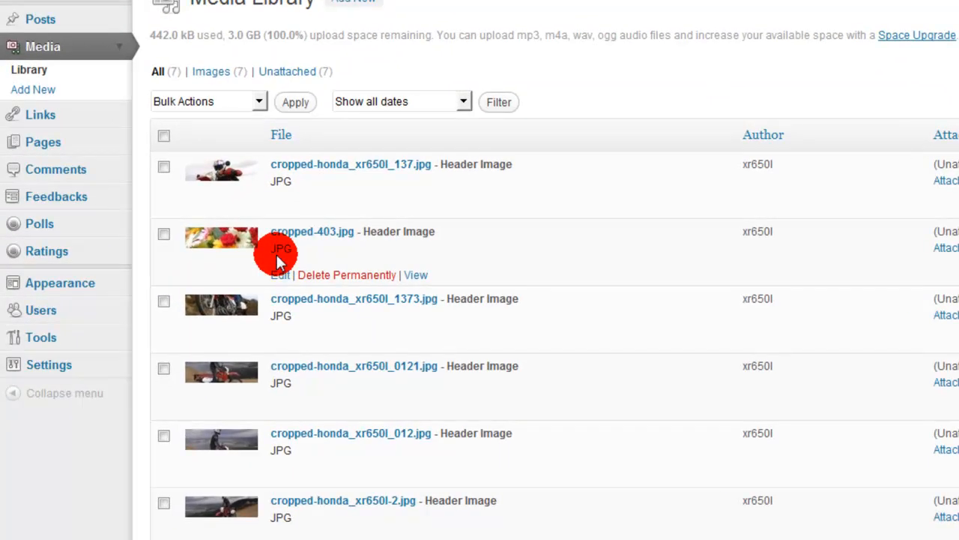
# Permanently delete cropped-403.jpg, the flower header, leaving six motorcycle images
pyautogui.click(164, 233)
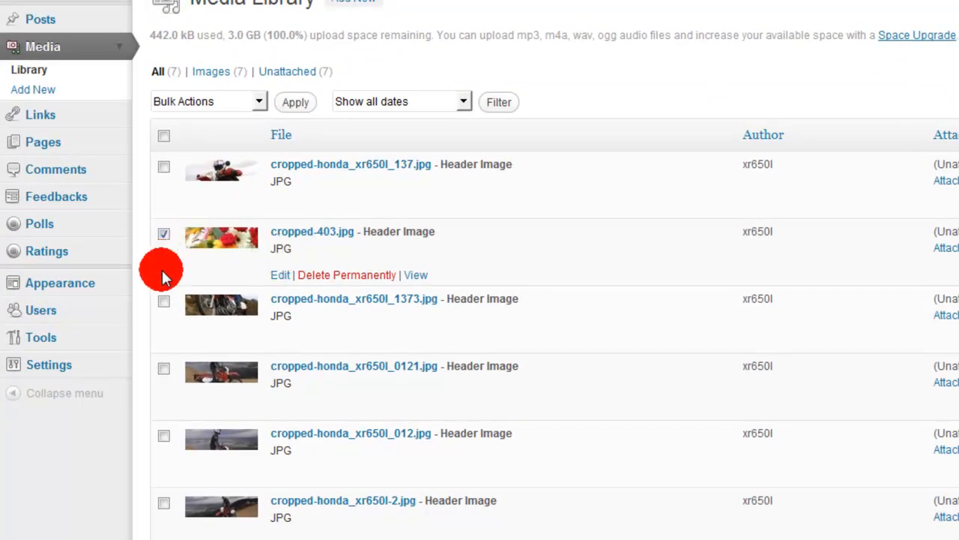
pyautogui.click(346, 274)
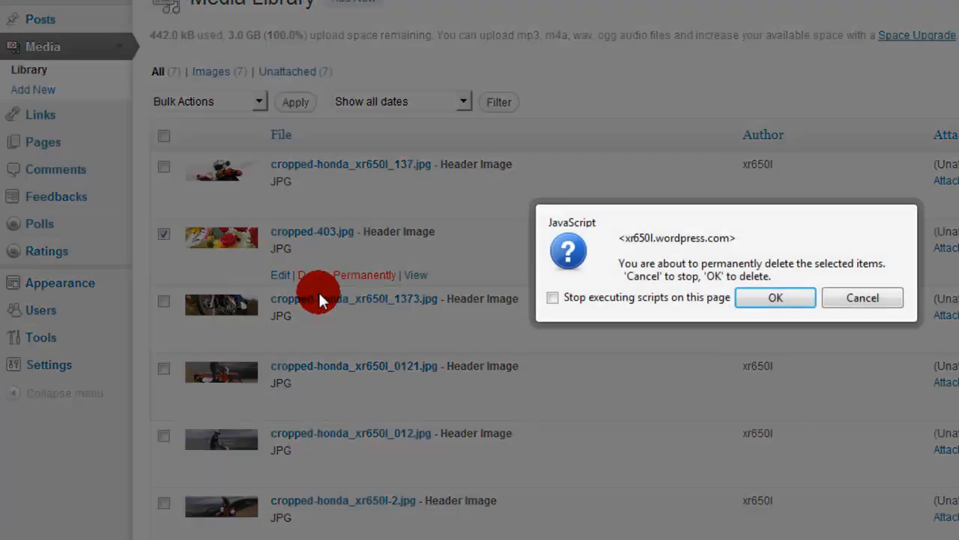
pyautogui.click(775, 297)
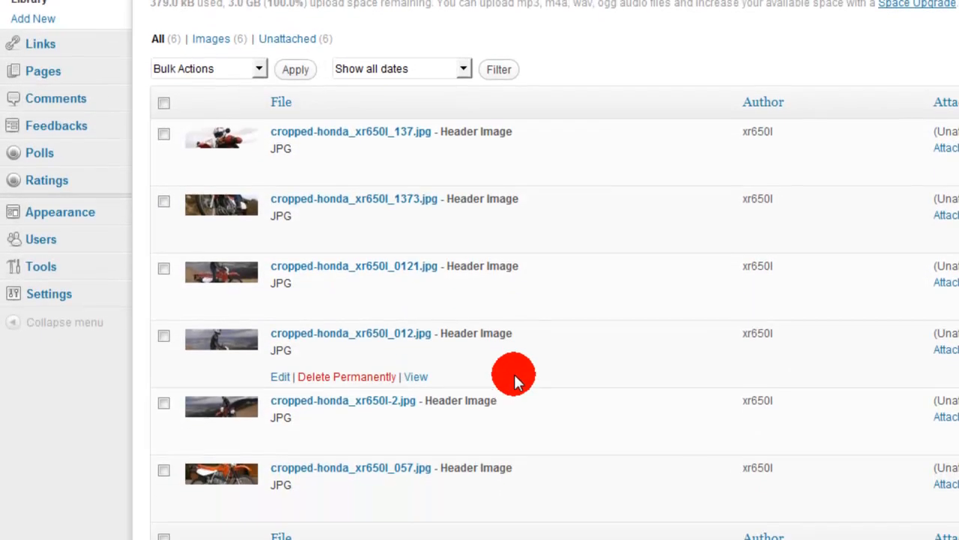
# In Custom Header choose Random rotation among uploaded motorcycle photos and save changes
pyautogui.click(346, 376)
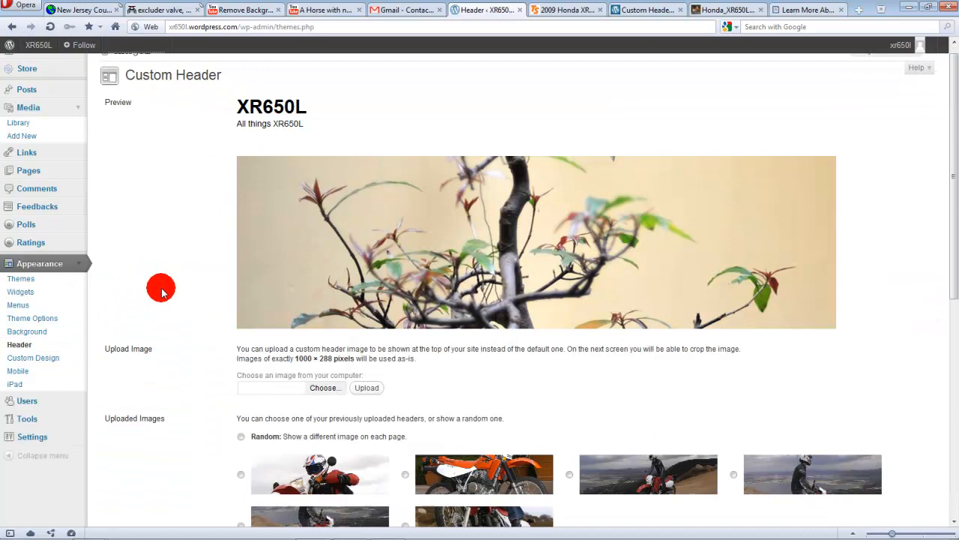
pyautogui.scroll(-3)
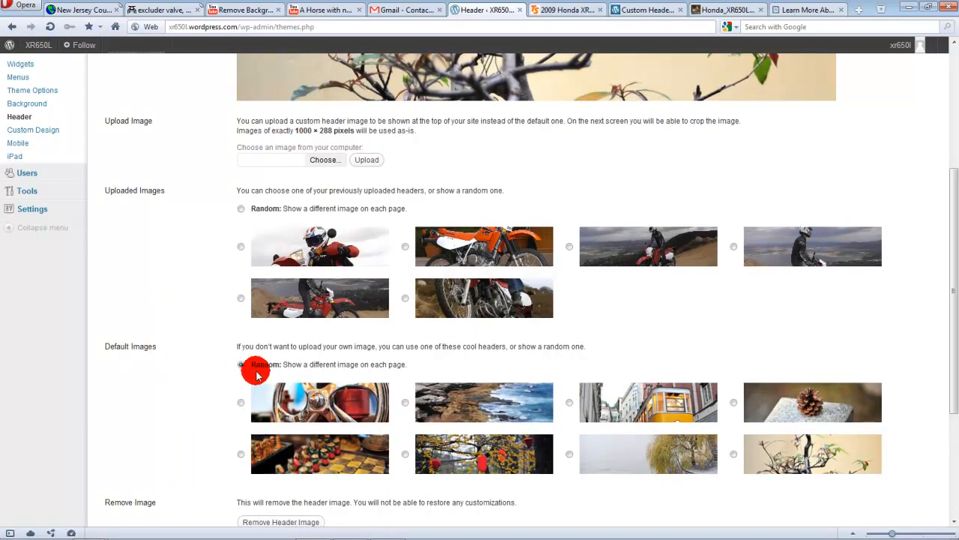
pyautogui.click(240, 366)
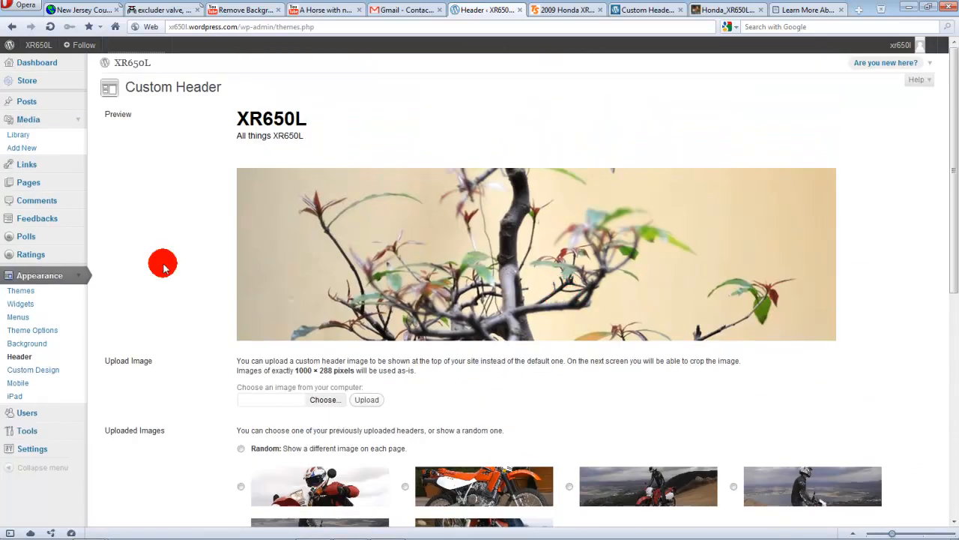
pyautogui.scroll(-3)
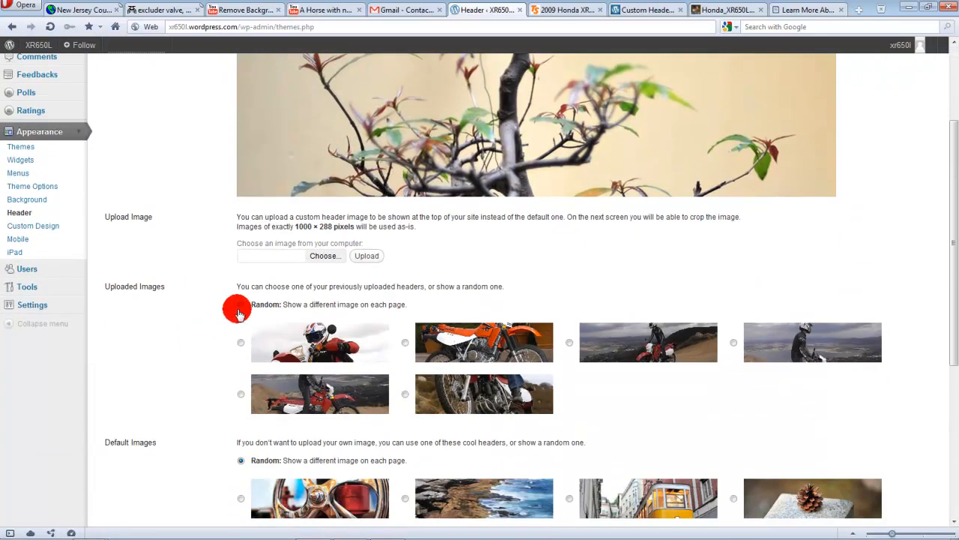
pyautogui.scroll(-3)
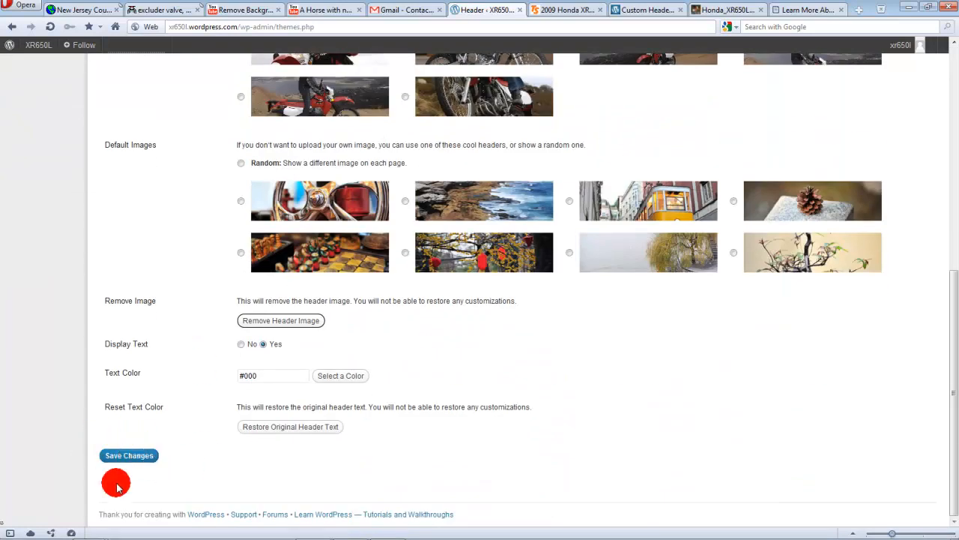
pyautogui.click(129, 456)
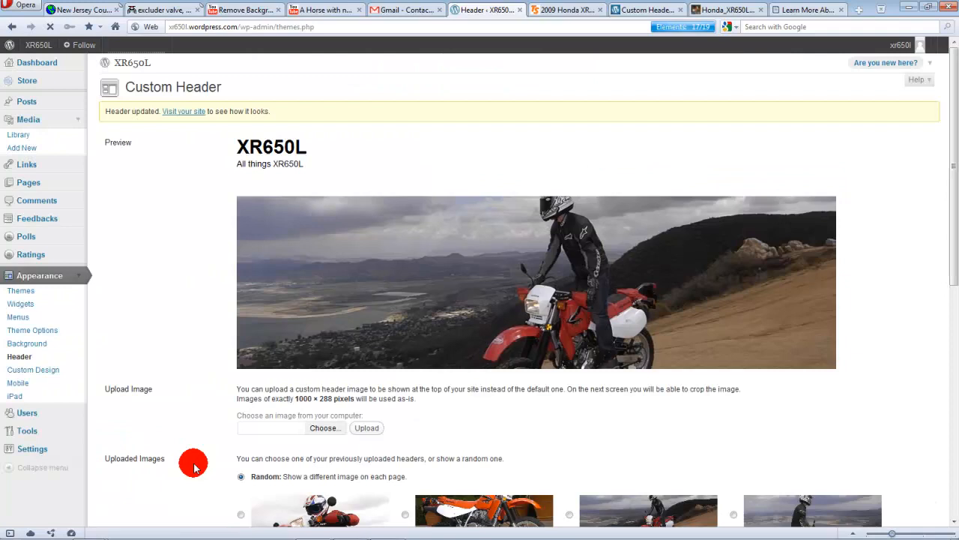
pyautogui.scroll(-3)
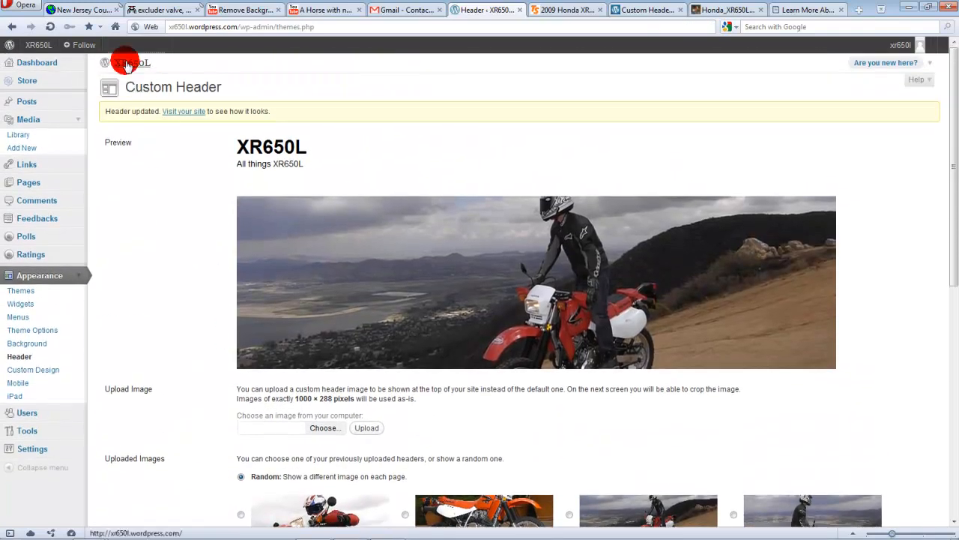
# Visit the blog and alternate Home and About pages, watching a different motorcycle header load each time
pyautogui.click(182, 111)
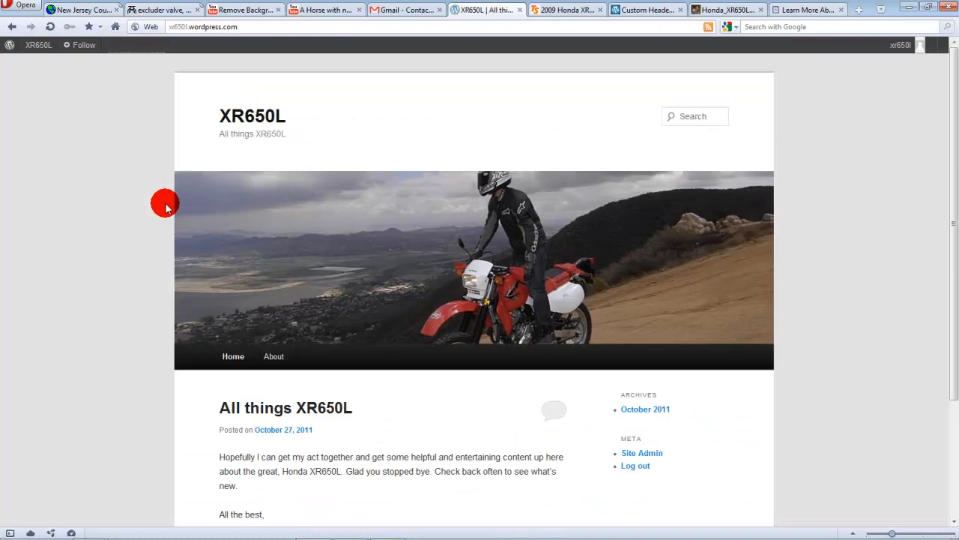
pyautogui.moveTo(147, 215)
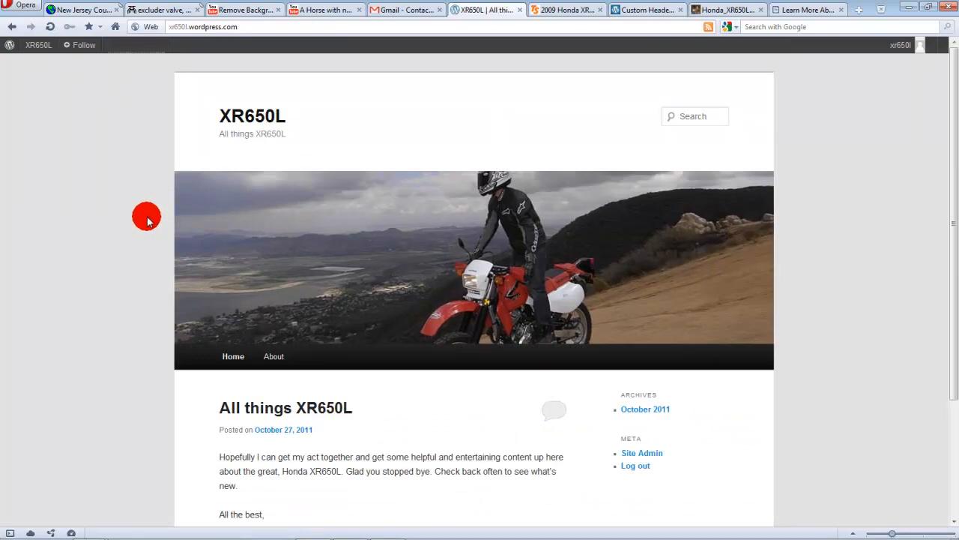
pyautogui.moveTo(129, 219)
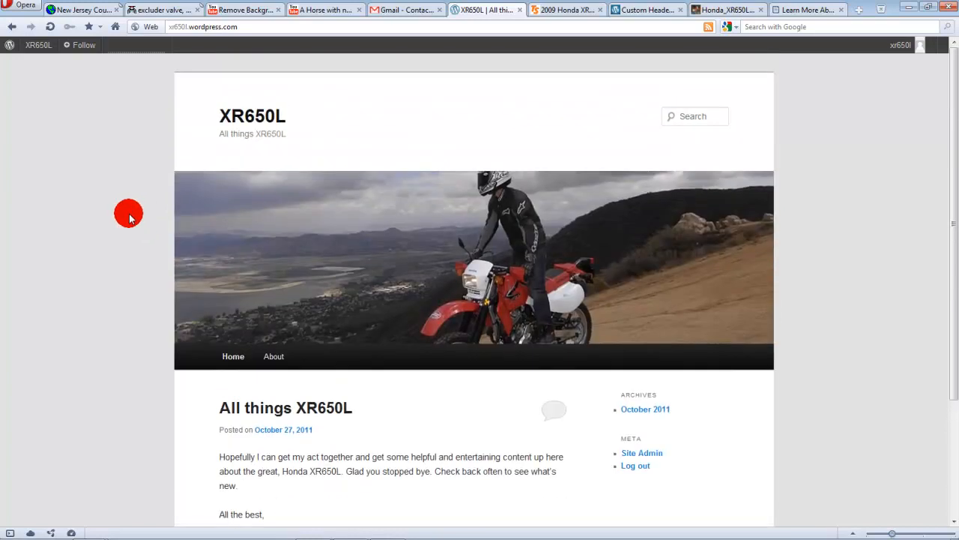
pyautogui.click(273, 357)
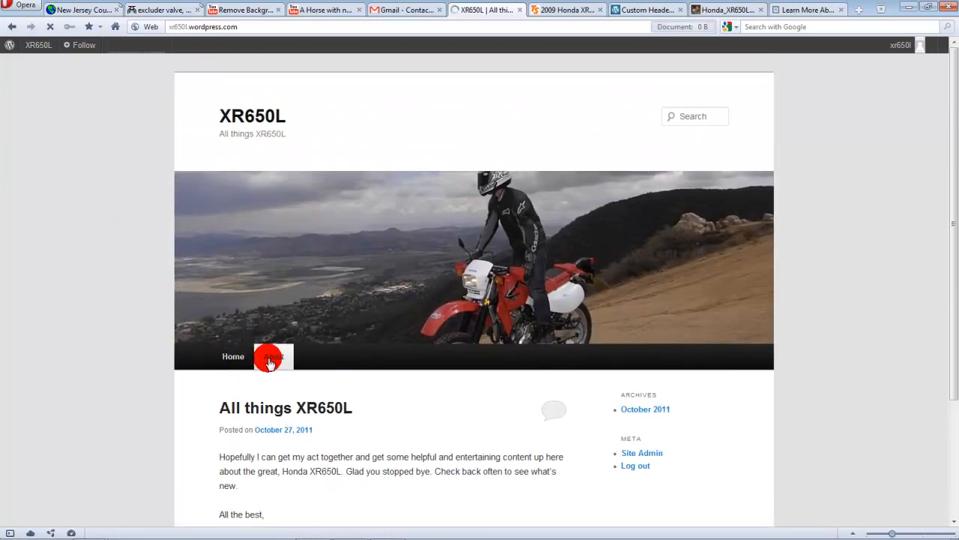
pyautogui.click(272, 356)
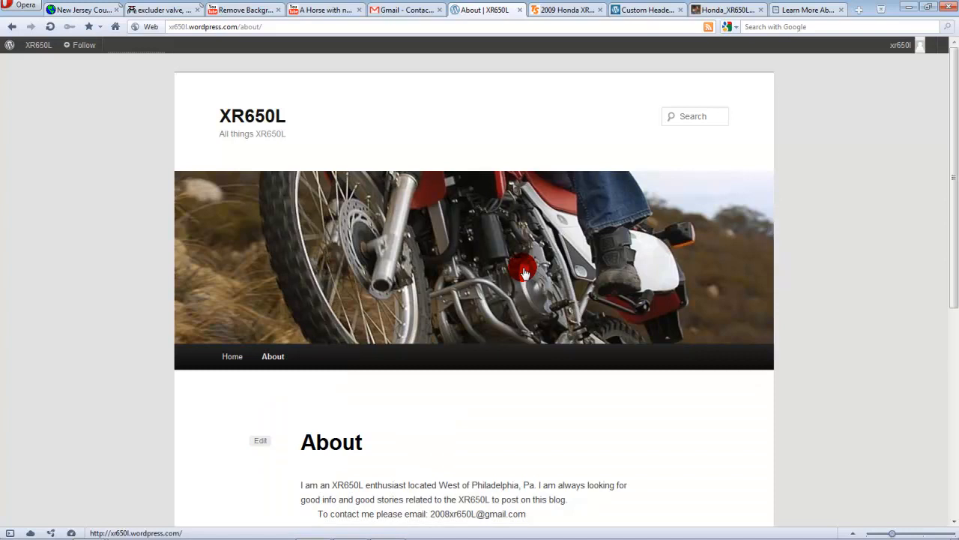
pyautogui.moveTo(474, 309)
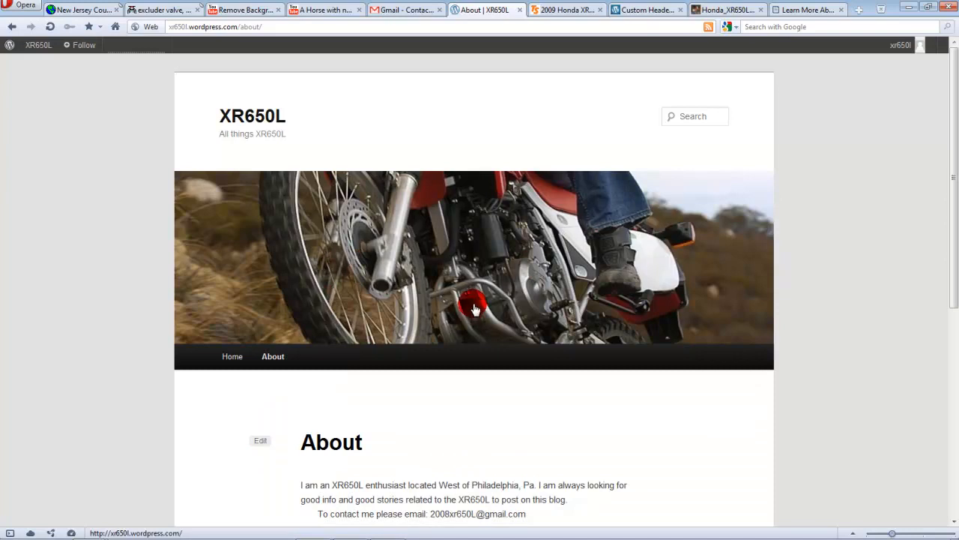
pyautogui.click(232, 357)
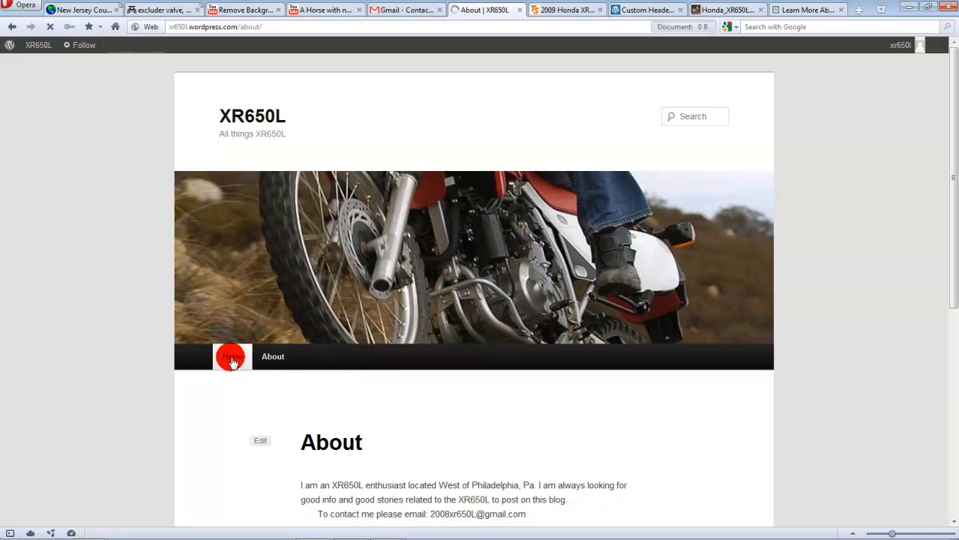
pyautogui.click(234, 357)
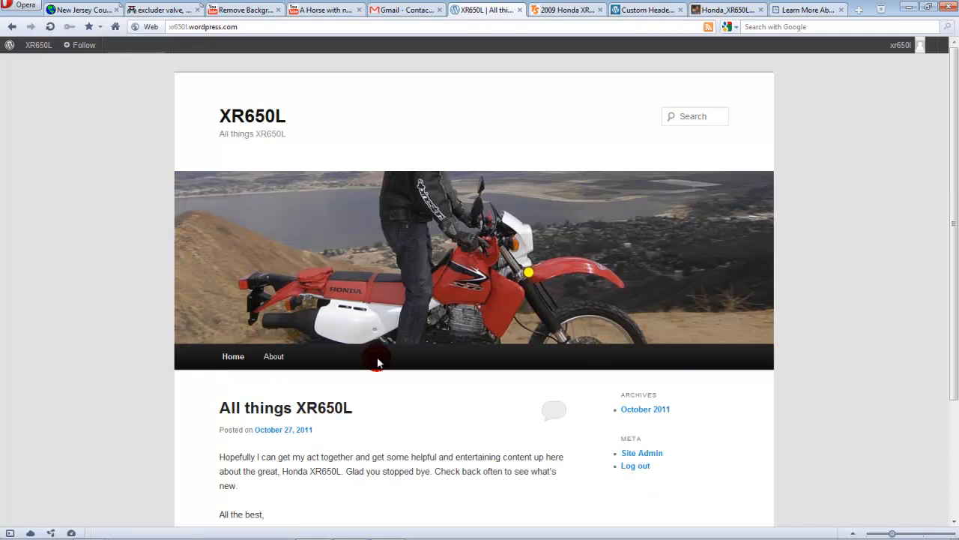
pyautogui.click(272, 357)
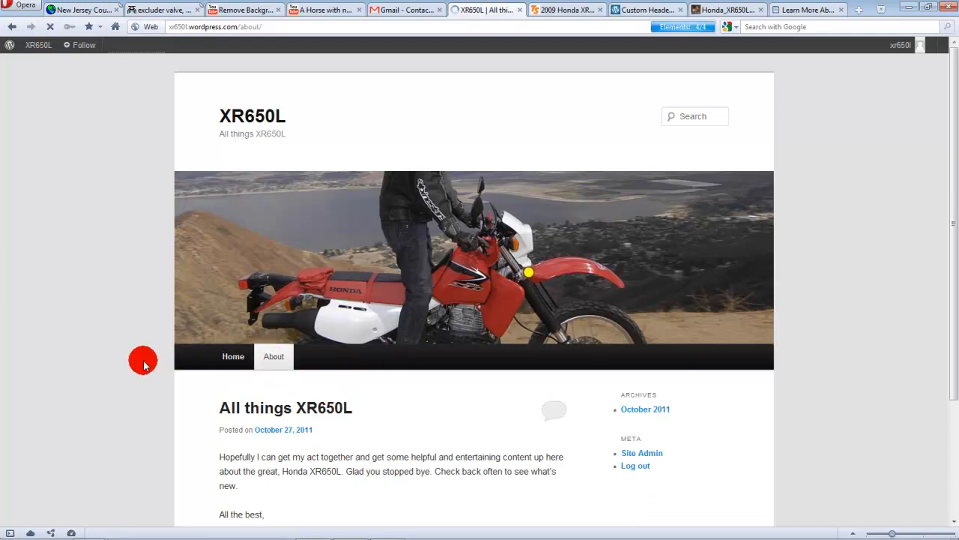
pyautogui.click(273, 357)
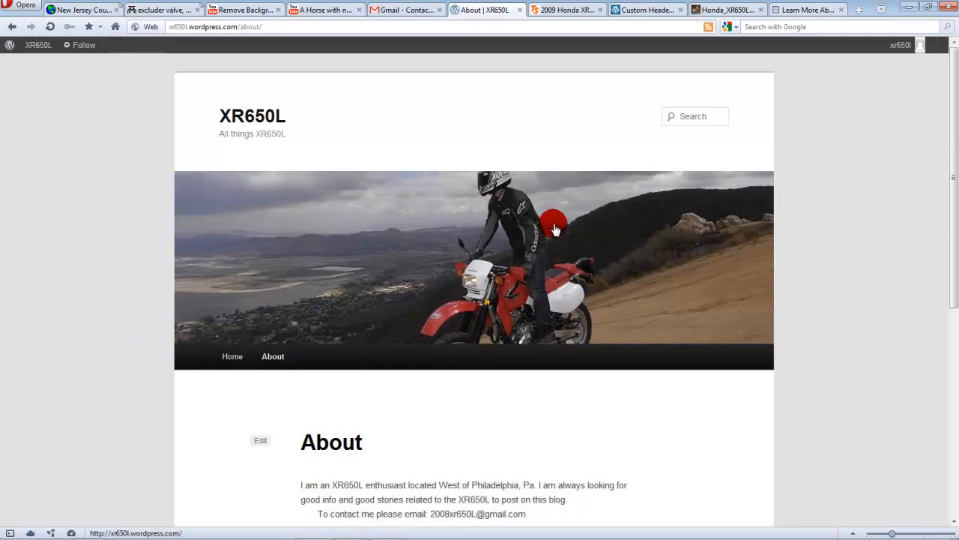
pyautogui.click(232, 357)
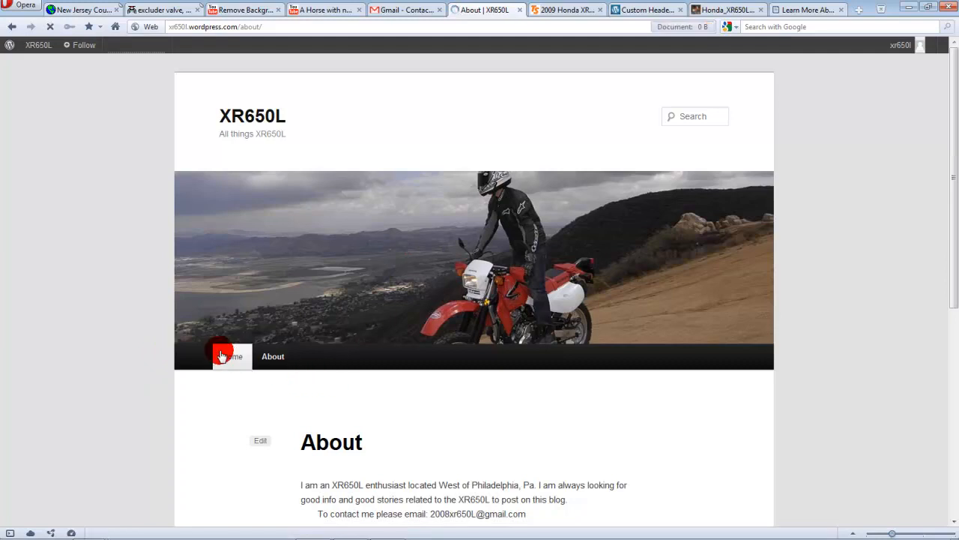
pyautogui.click(234, 357)
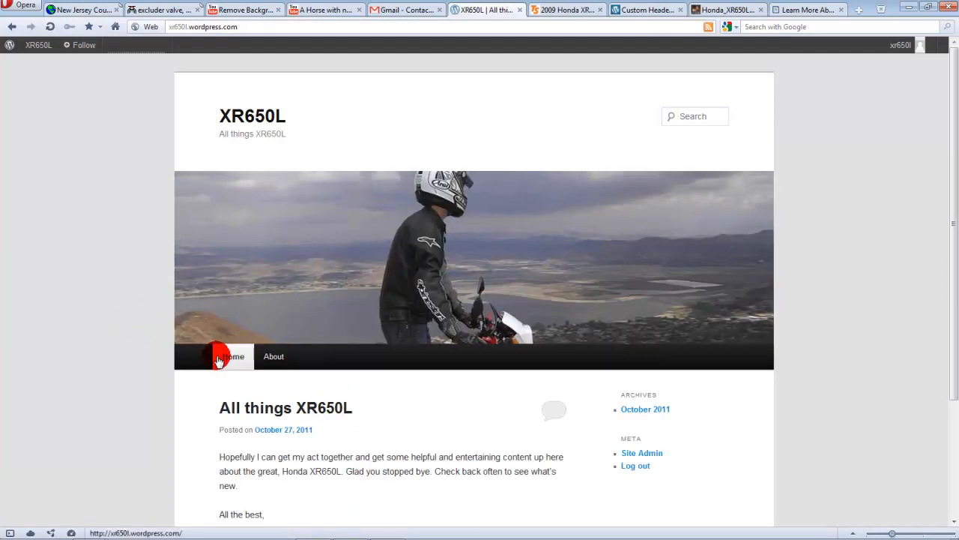
pyautogui.click(273, 357)
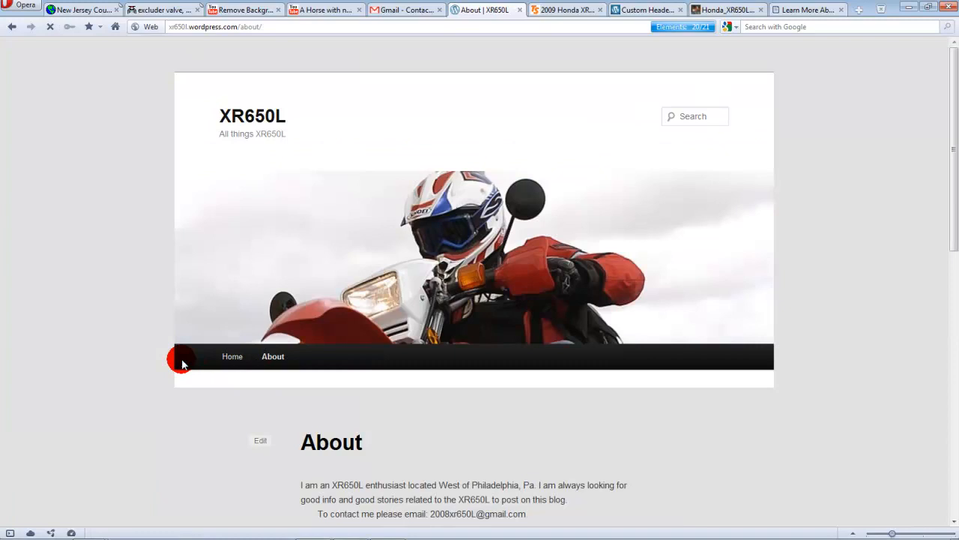
pyautogui.scroll(-3)
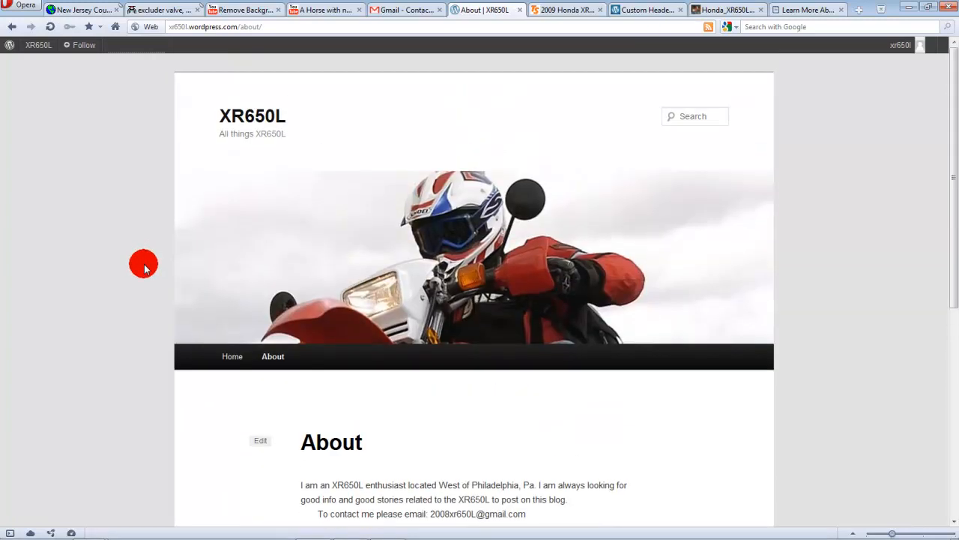
pyautogui.moveTo(147, 266)
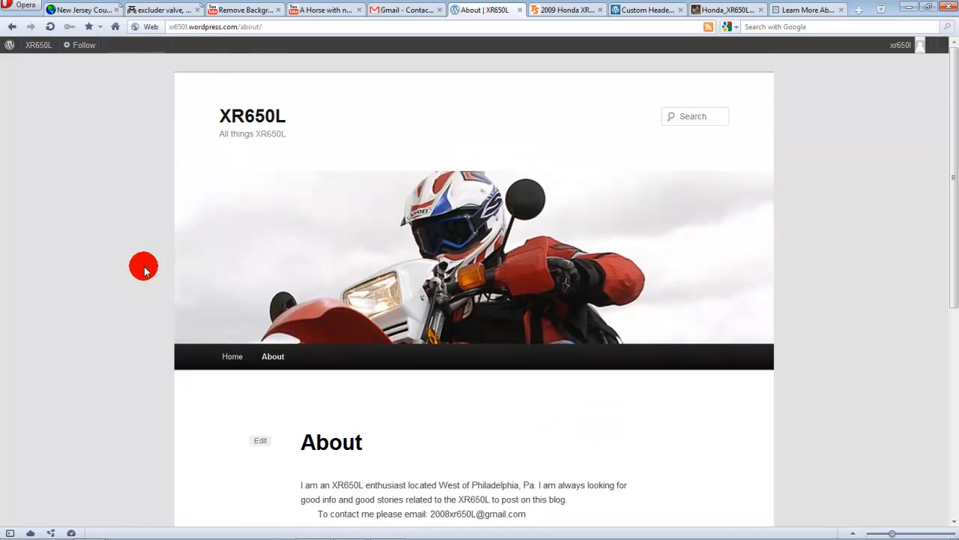
pyautogui.moveTo(111, 201)
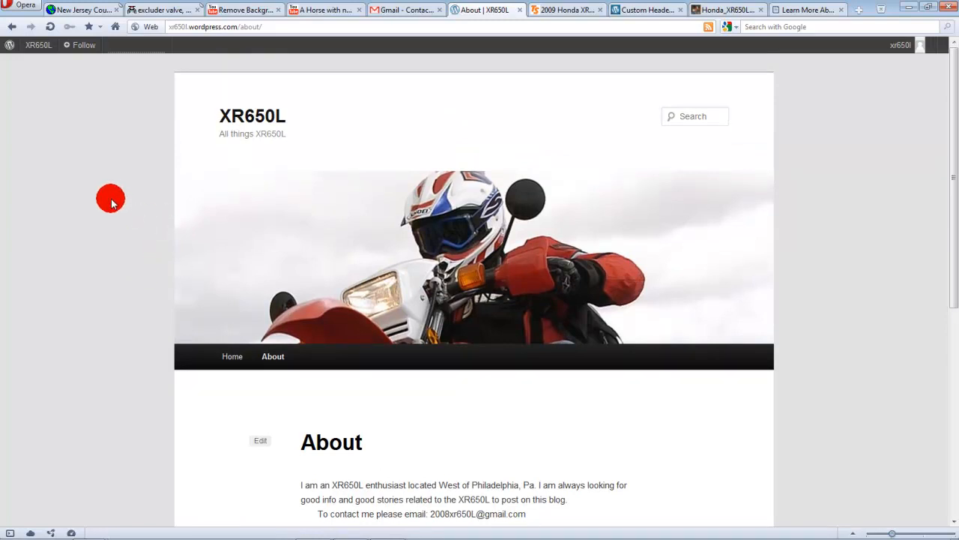